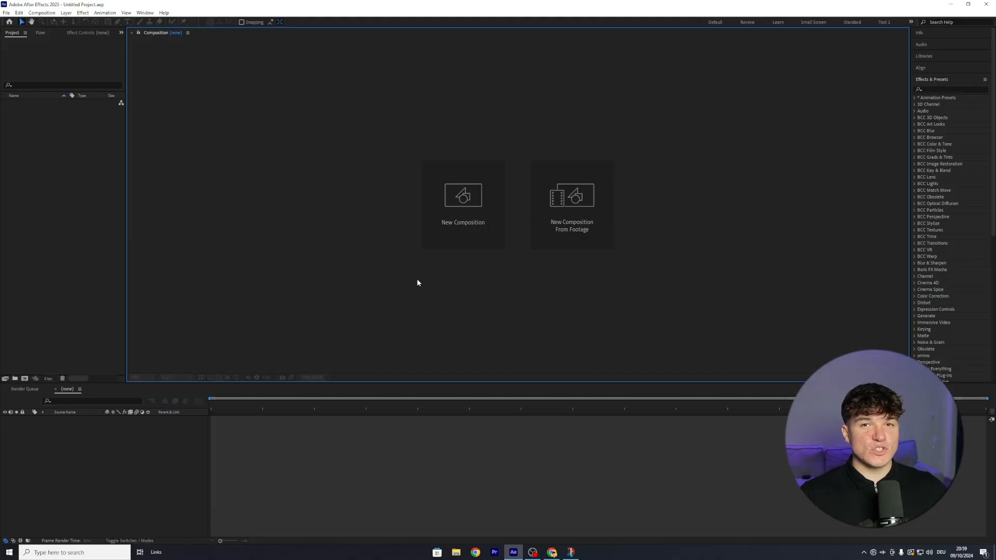
Open the 3D Tutorial.aep project and show the empty Comp 2
click(463, 195)
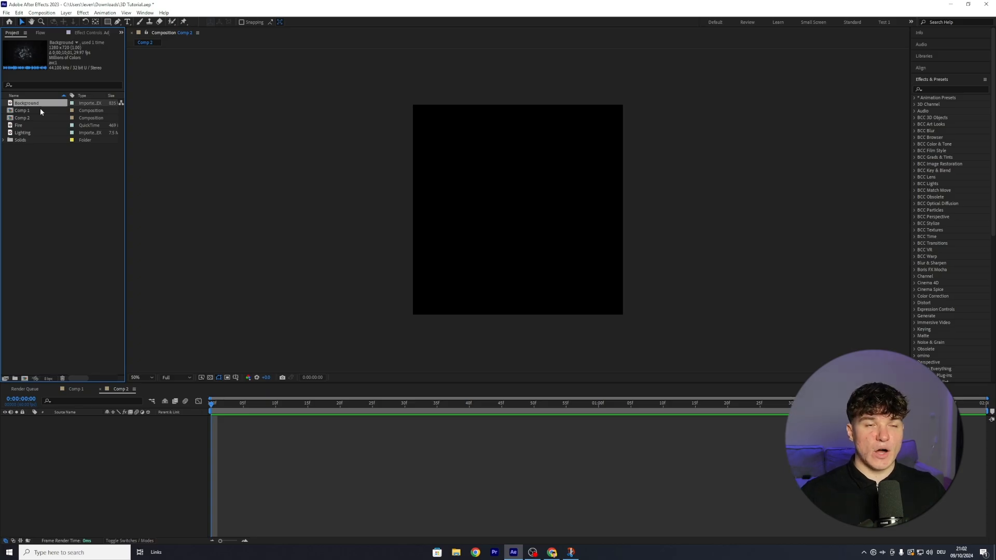
Fit the Background layer to the composition width
right_click(311, 418)
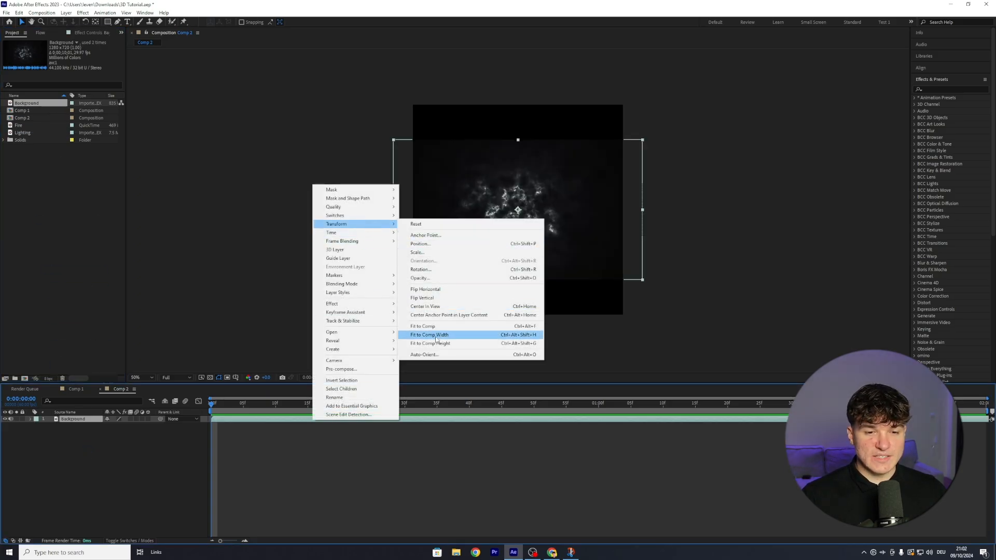
click(429, 335)
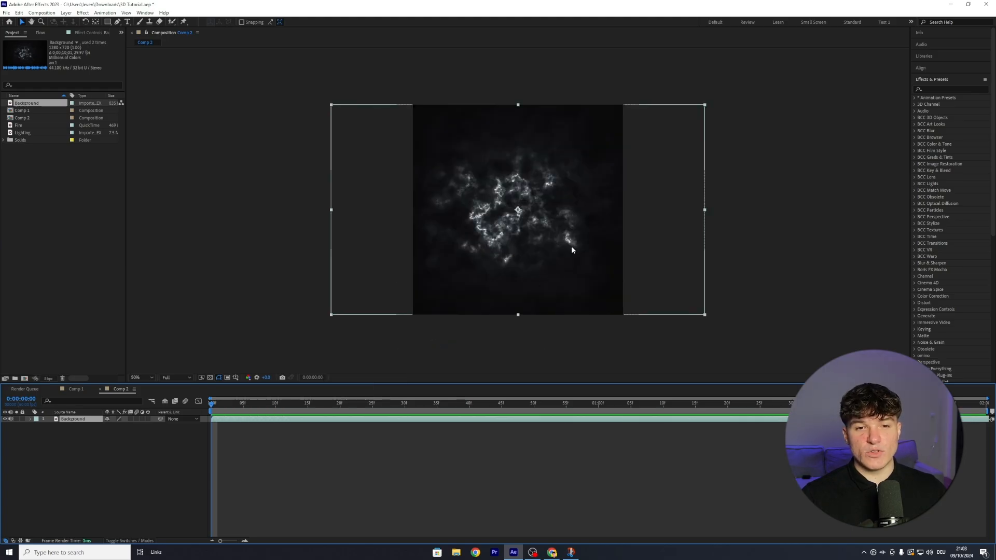
click(472, 449)
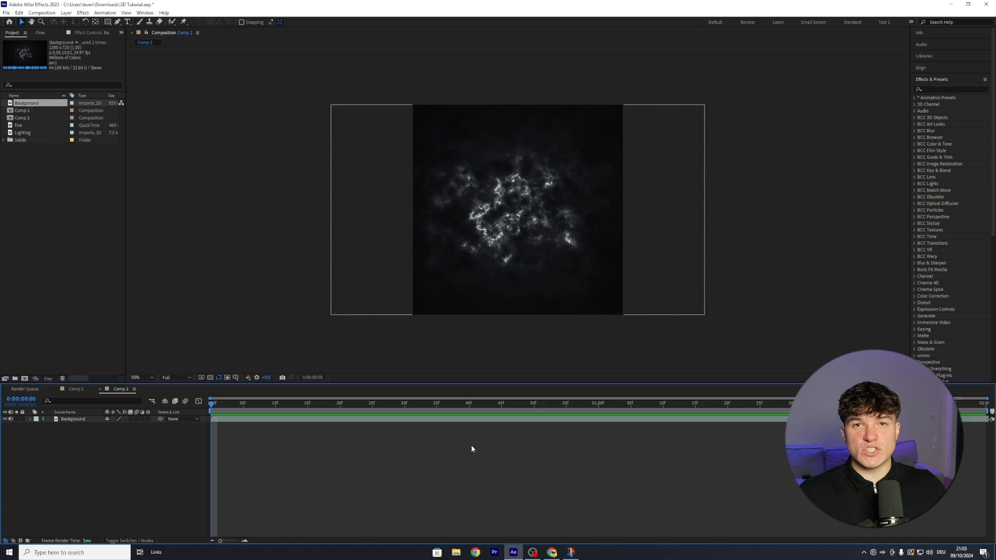
Apply the Tint effect to Background and map white to red
click(946, 89)
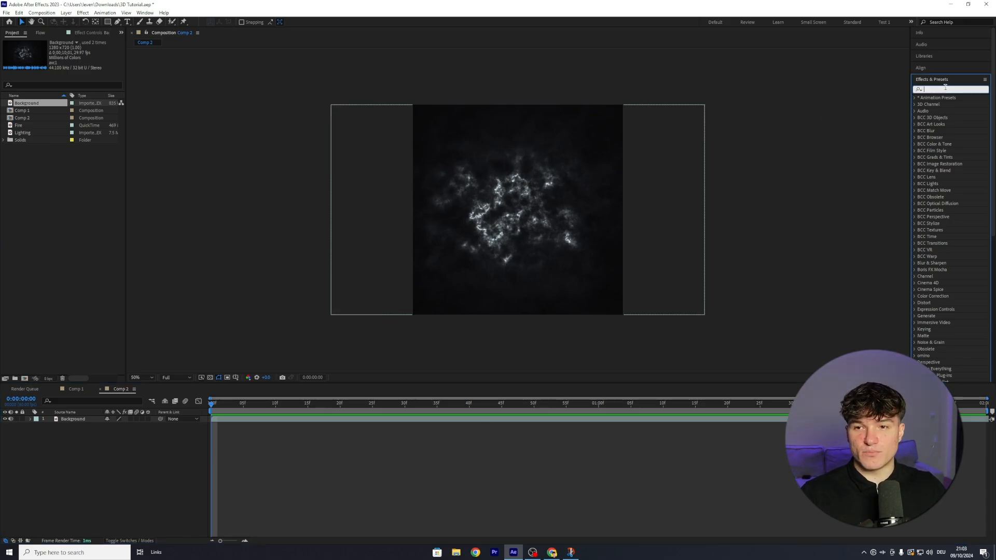
text(tint)
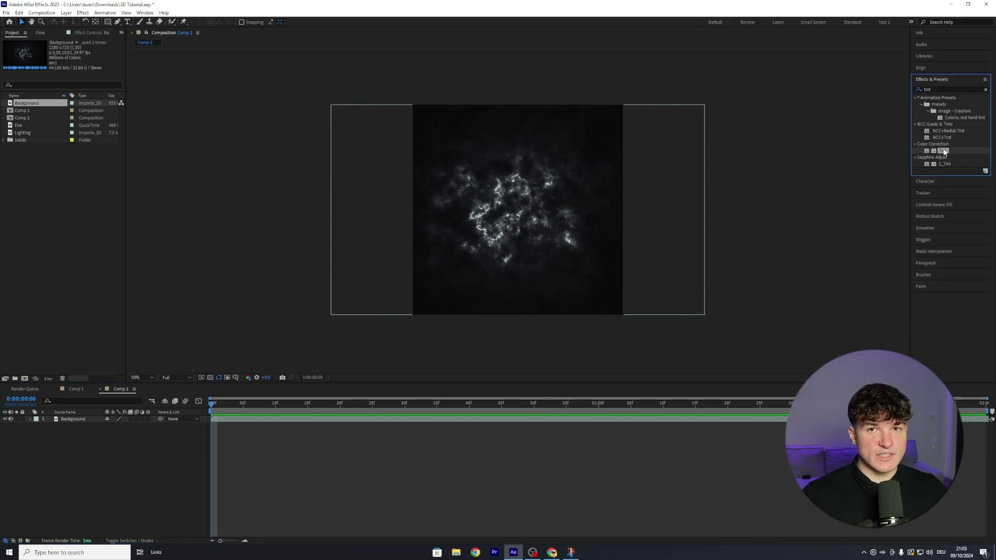
double_click(944, 150)
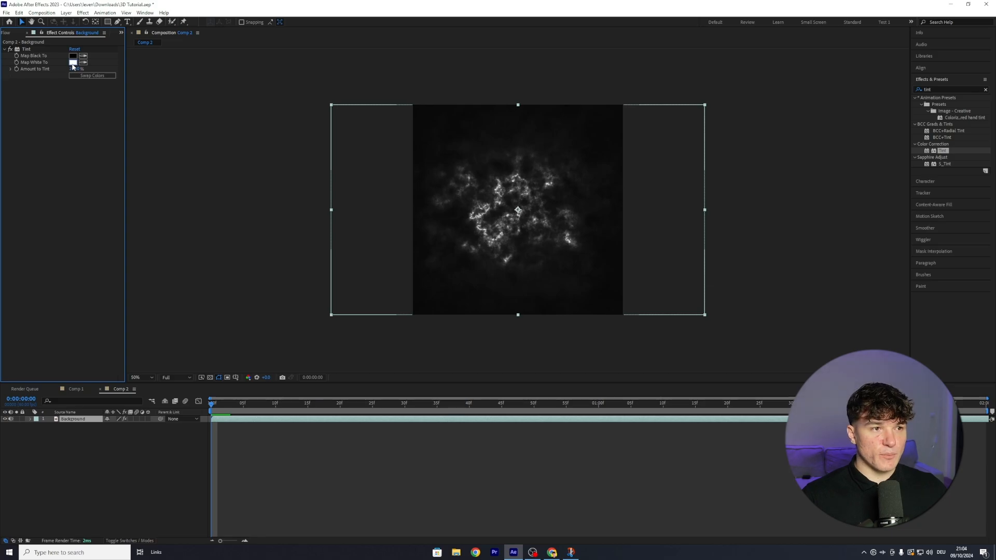
click(74, 62)
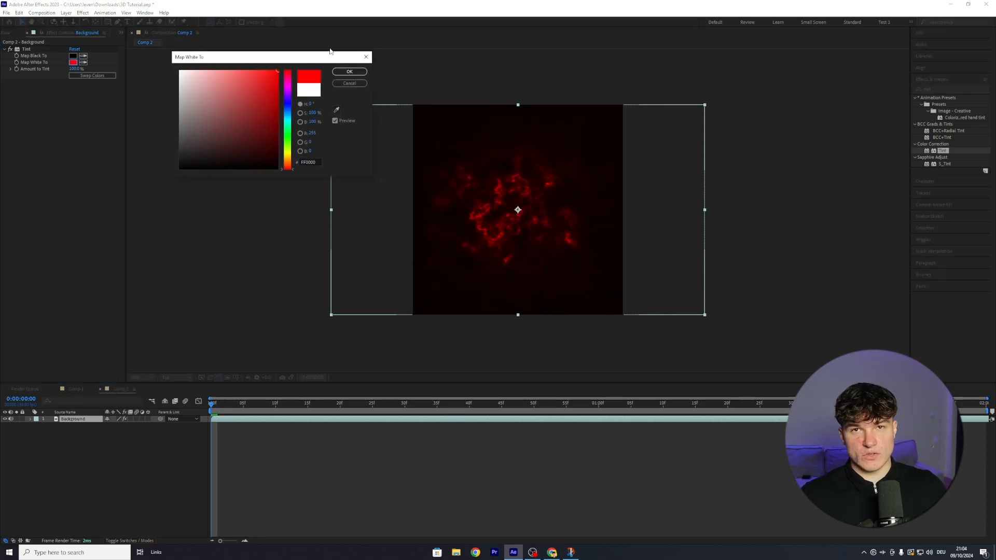
click(349, 71)
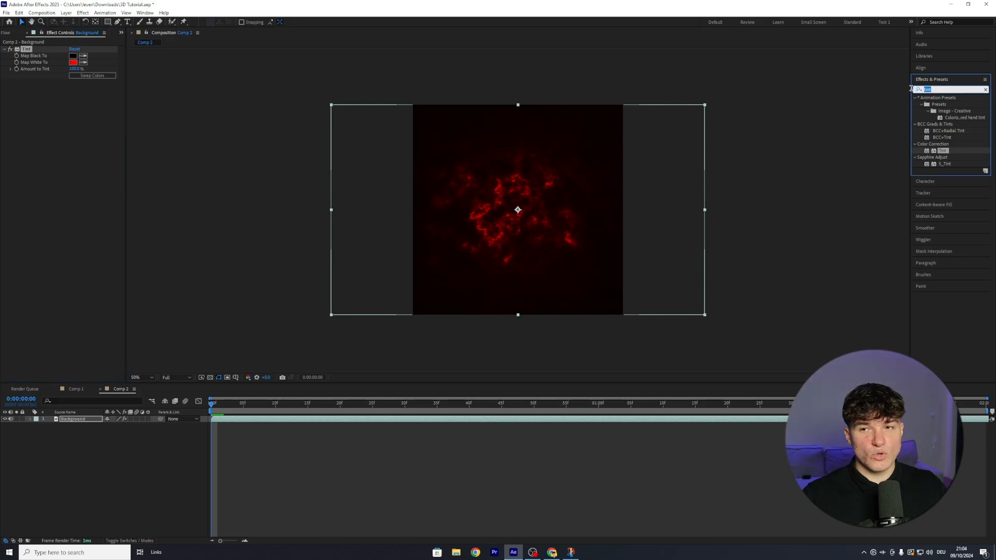
Apply Deep Glow, CC Vignette and Motion Tile with Mirror Edges to Background
text(deep glow)
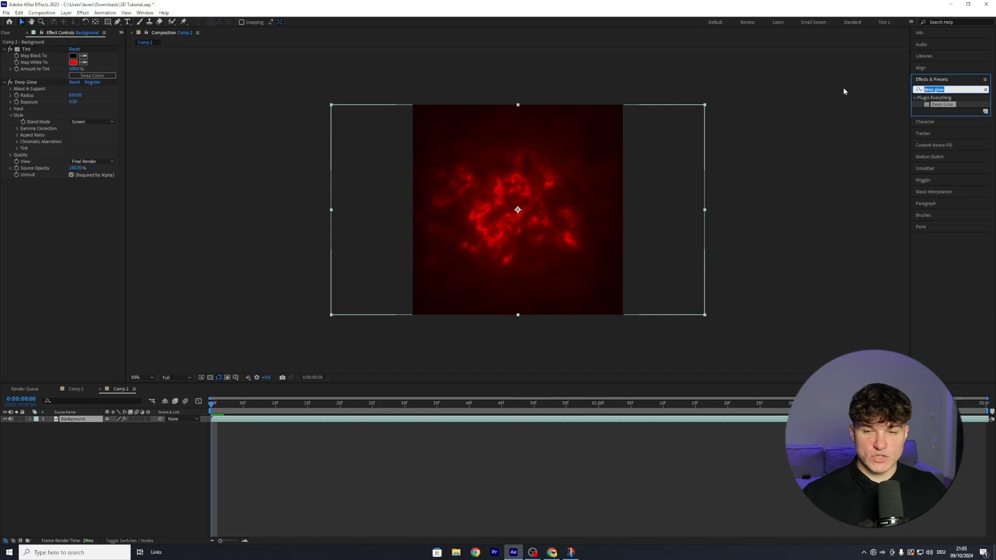
text(cc vignette)
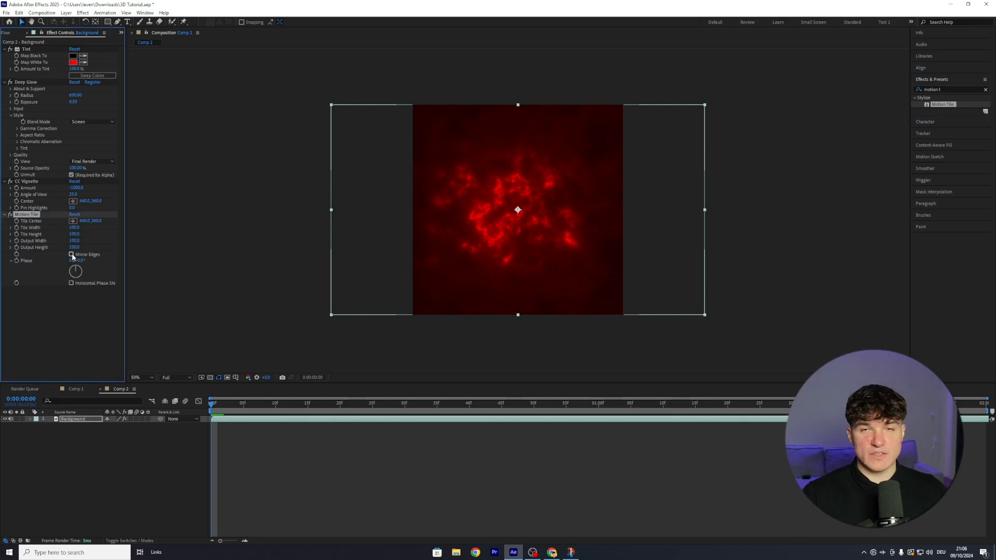
click(11, 32)
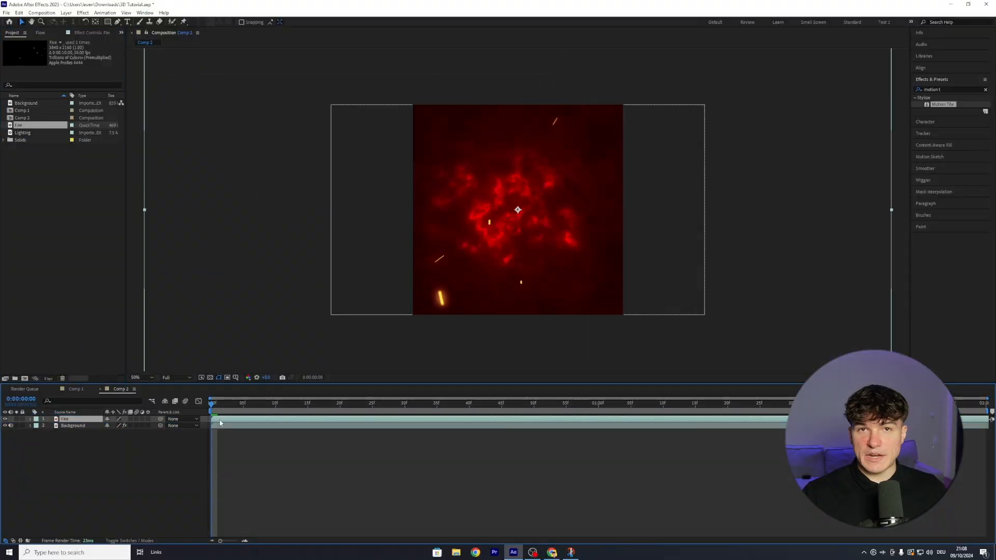
Fit Fire to the comp height, lower its opacity and paste Background's Tint onto it
right_click(67, 419)
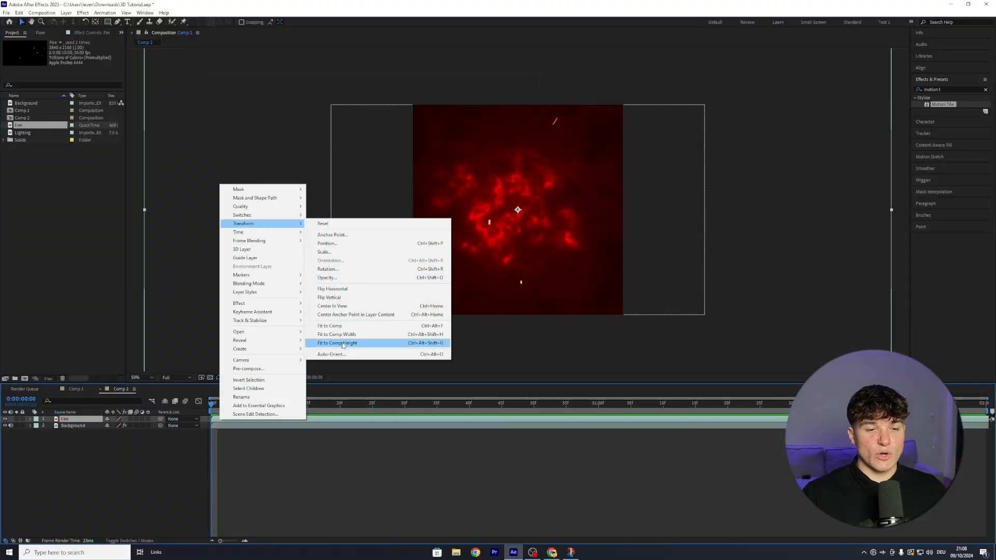
click(336, 342)
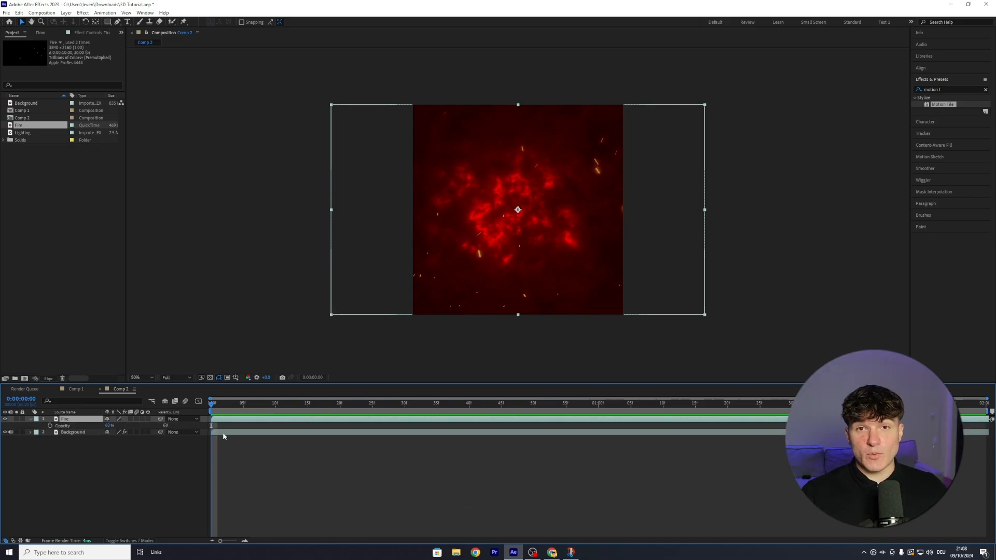
click(73, 432)
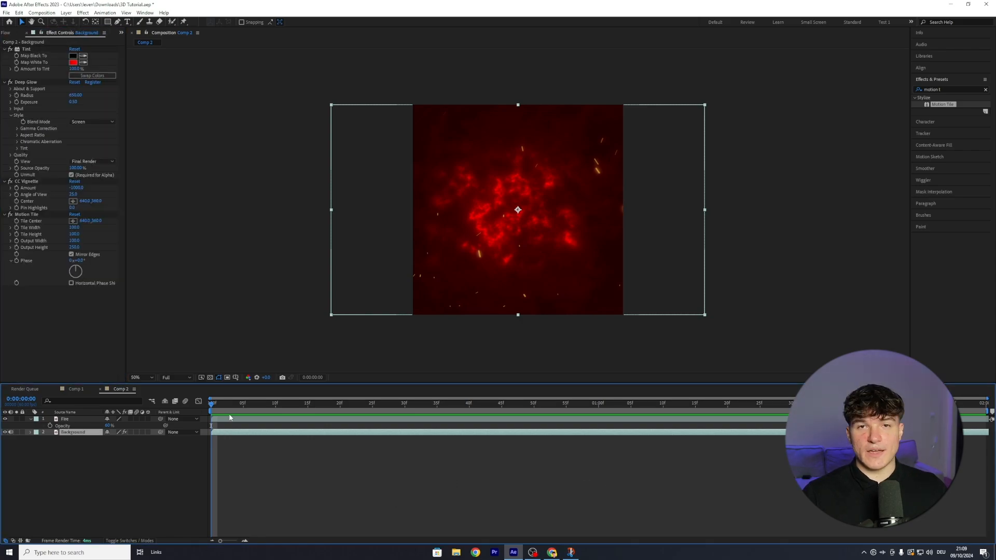
click(64, 419)
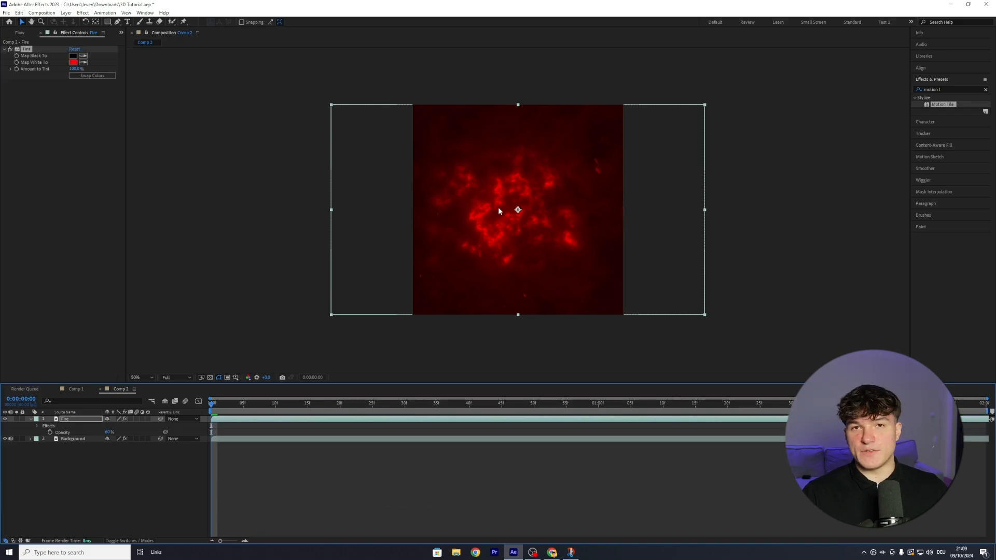
click(11, 33)
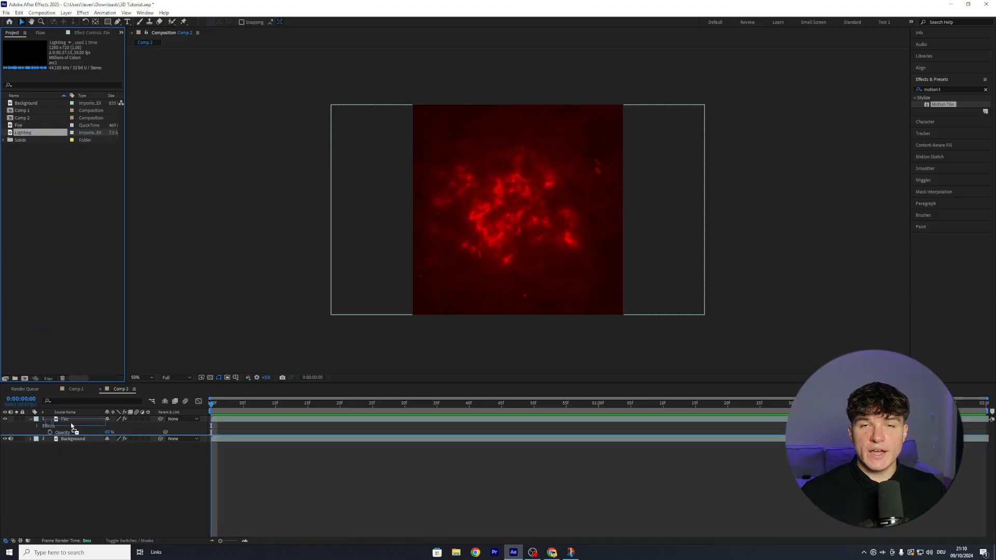
Trim the Lighting clip to a single strike by splitting and removing the extra piece
right_click(68, 438)
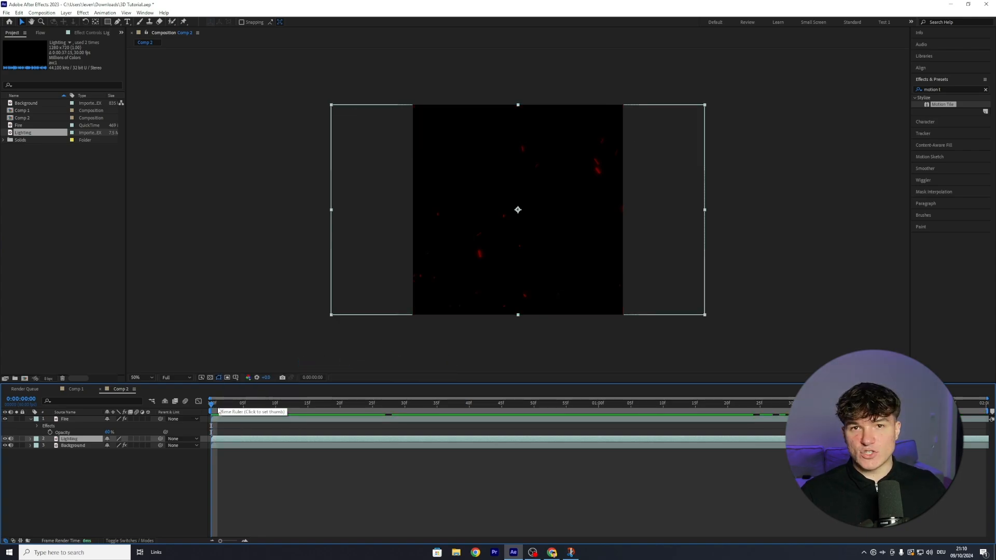
click(496, 404)
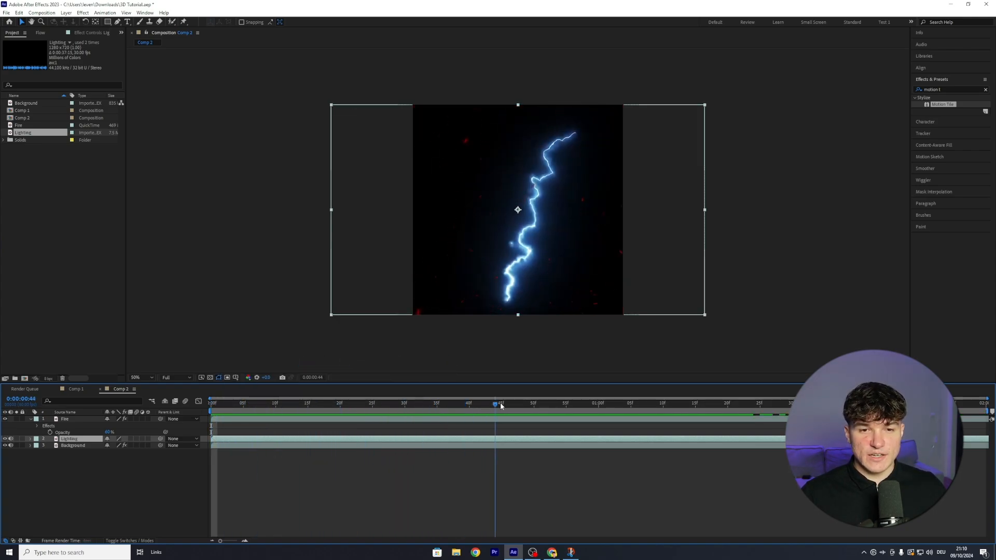
click(721, 403)
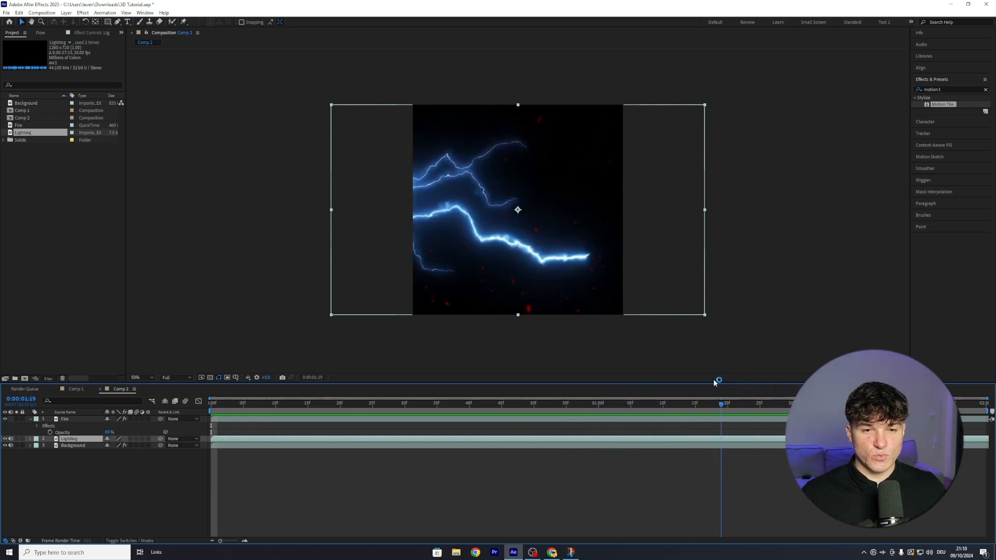
click(610, 402)
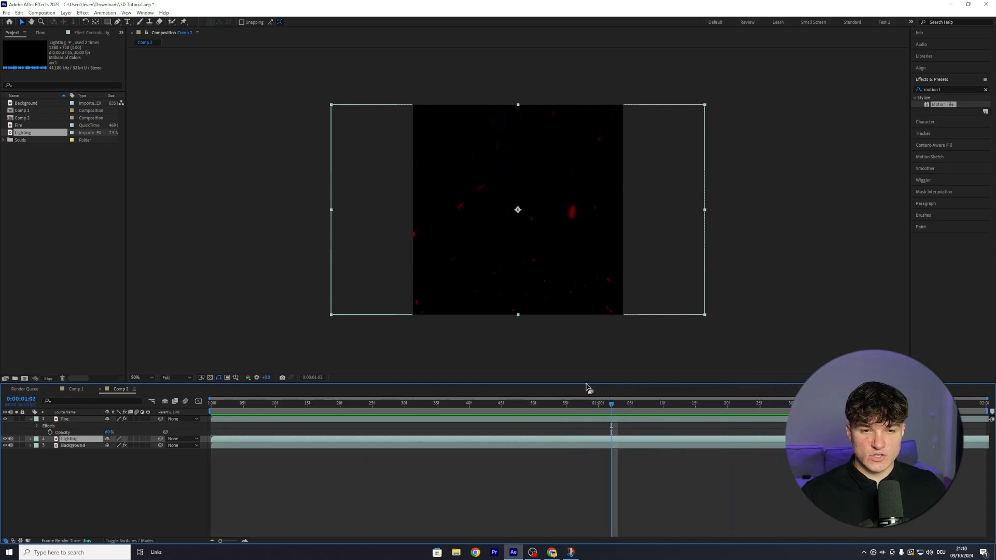
key(ctrl+shift+d)
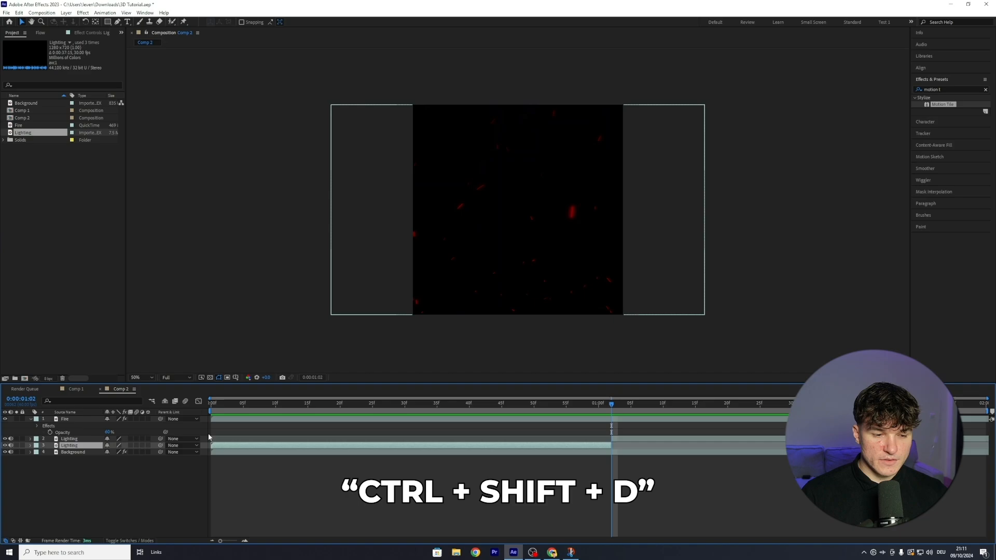
key(ctrl+shift+d)
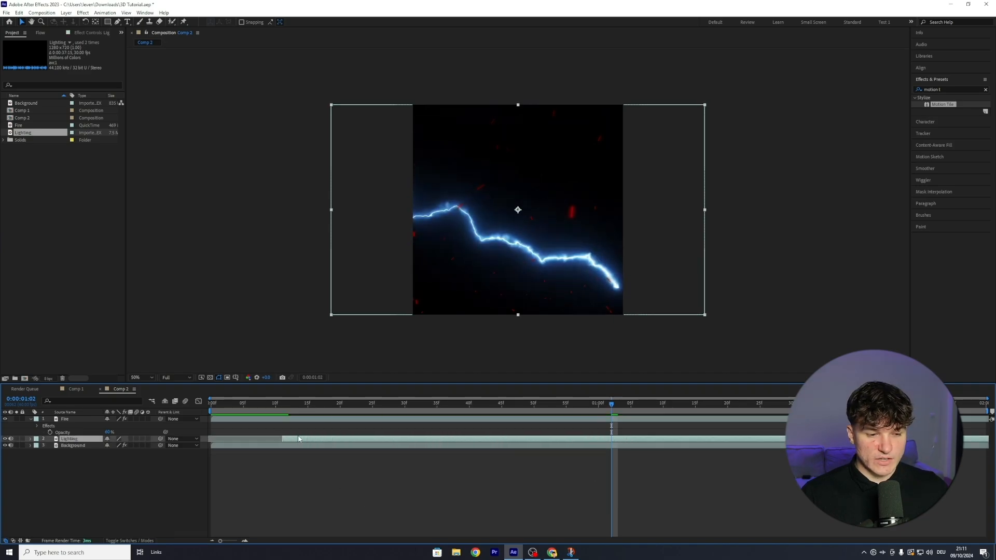
click(281, 403)
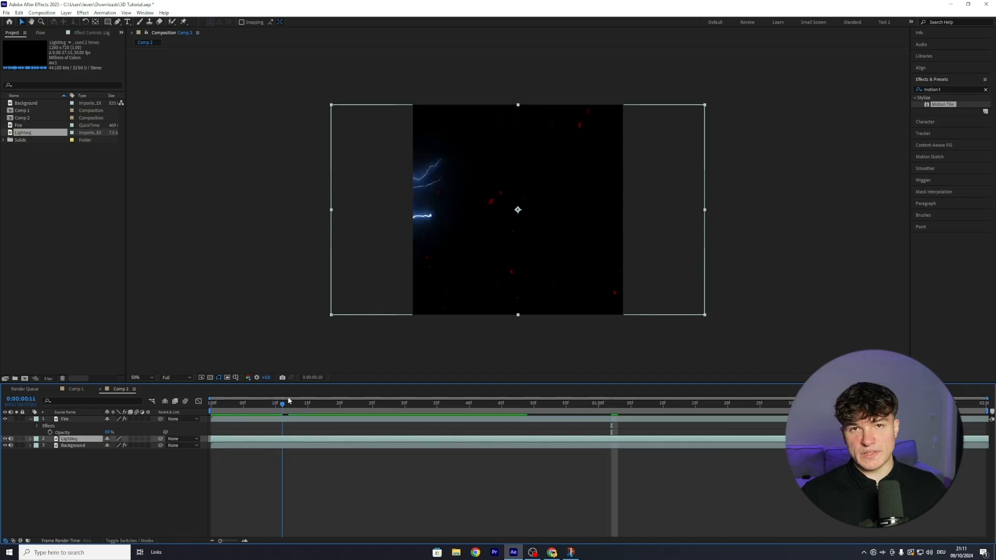
click(546, 402)
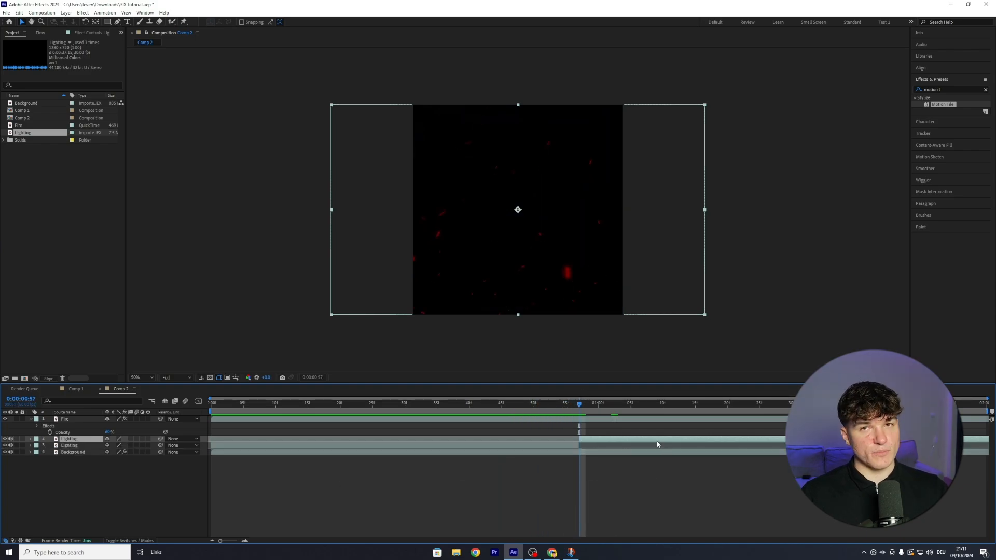
click(437, 402)
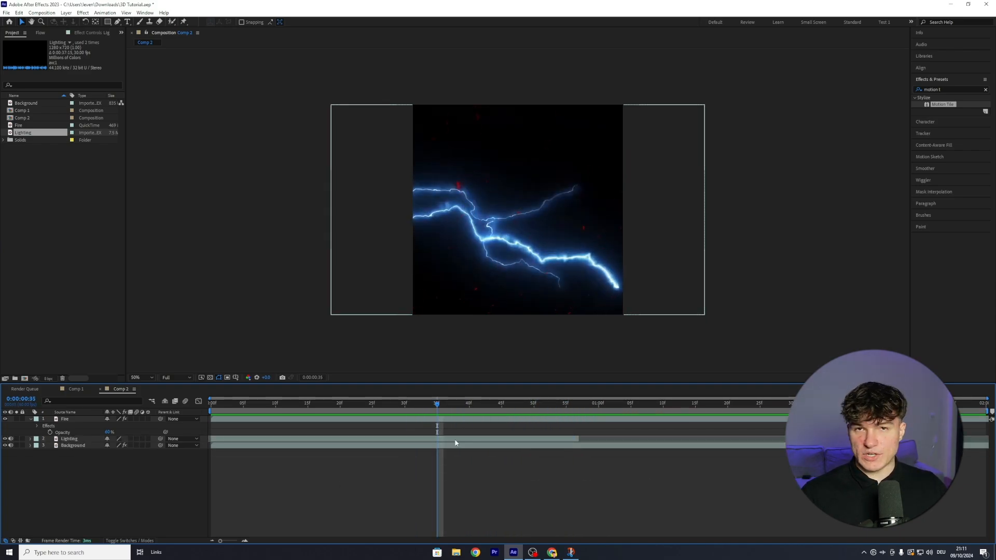
Set Lighting's blend mode to Screen and copy Fire's Tint effect
click(69, 438)
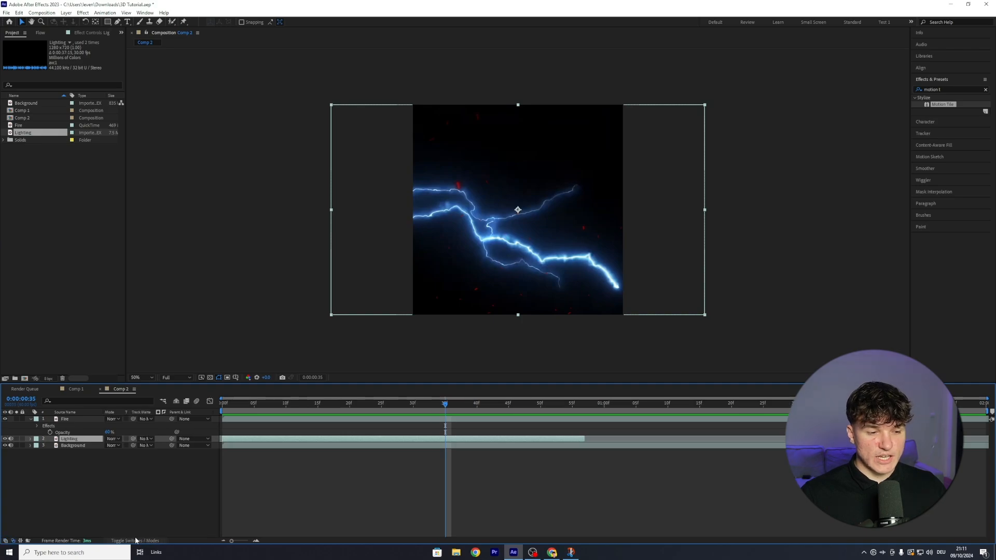
click(112, 439)
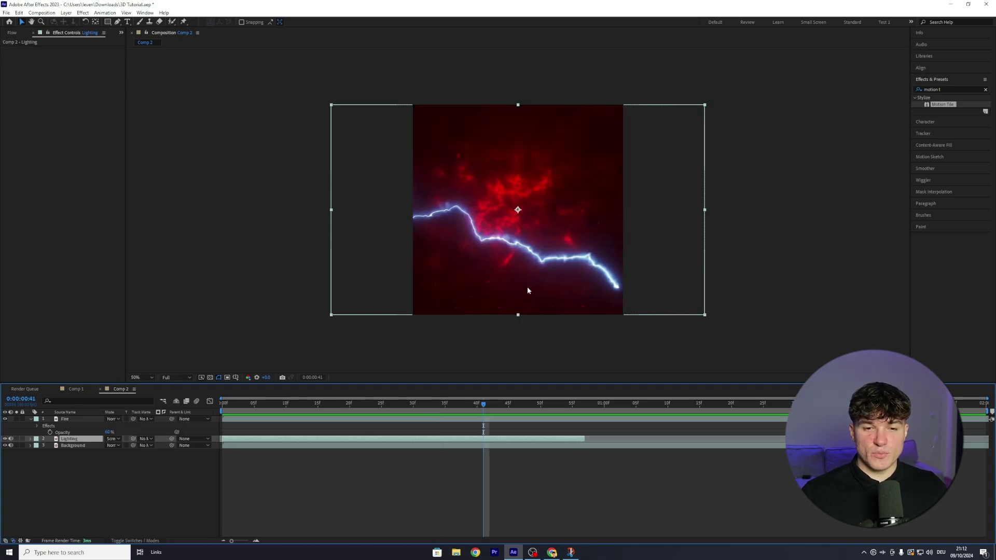
click(65, 419)
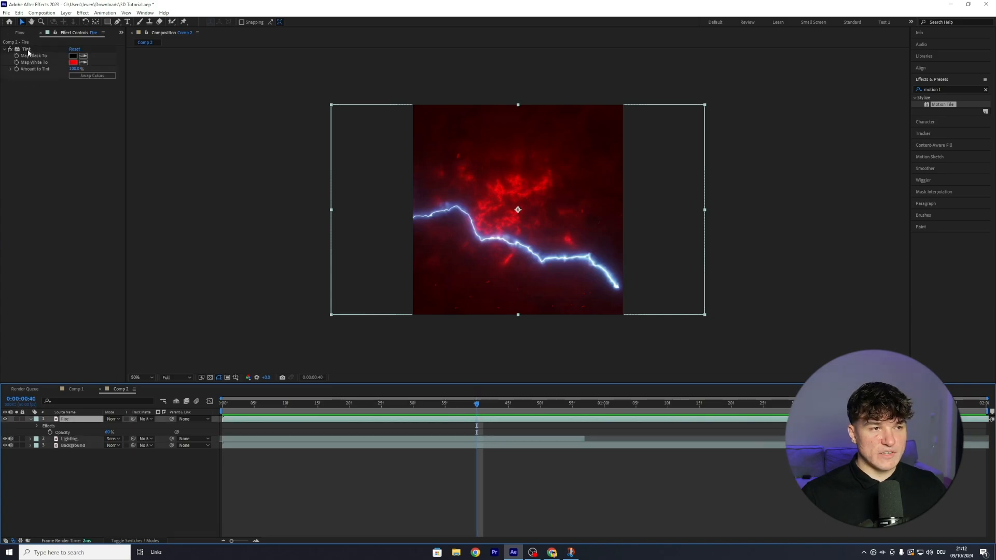
click(69, 439)
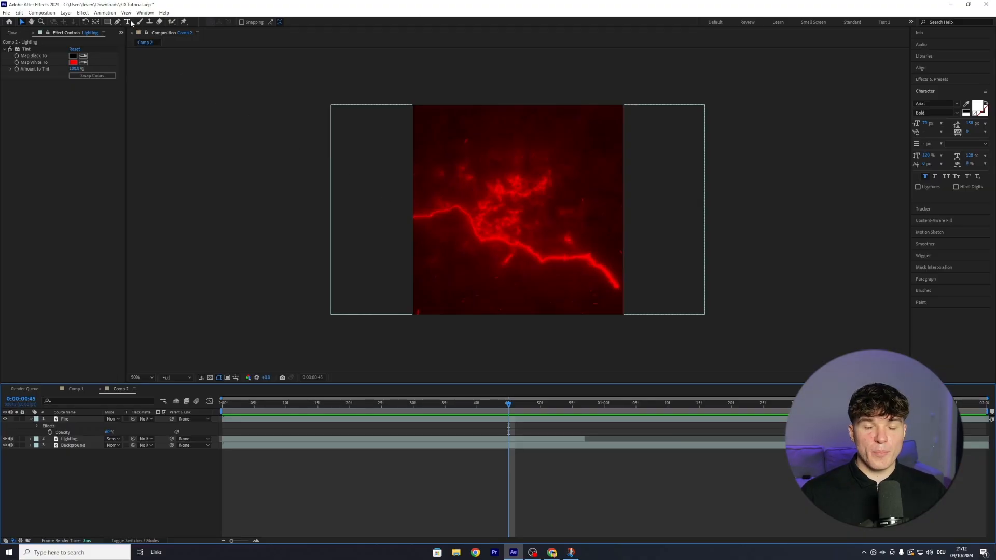
Search the effects library for 'element' and open the Layer menu
click(64, 418)
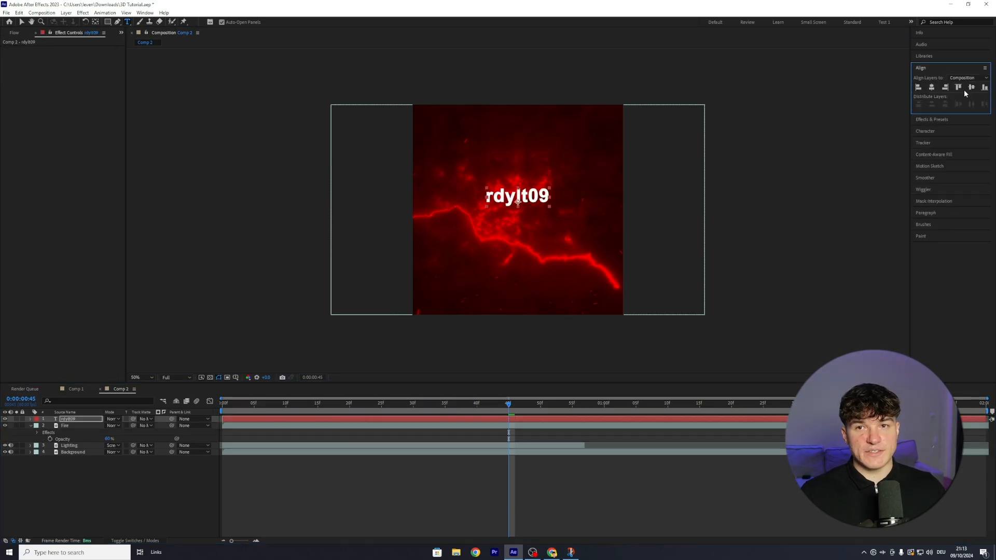
click(932, 119)
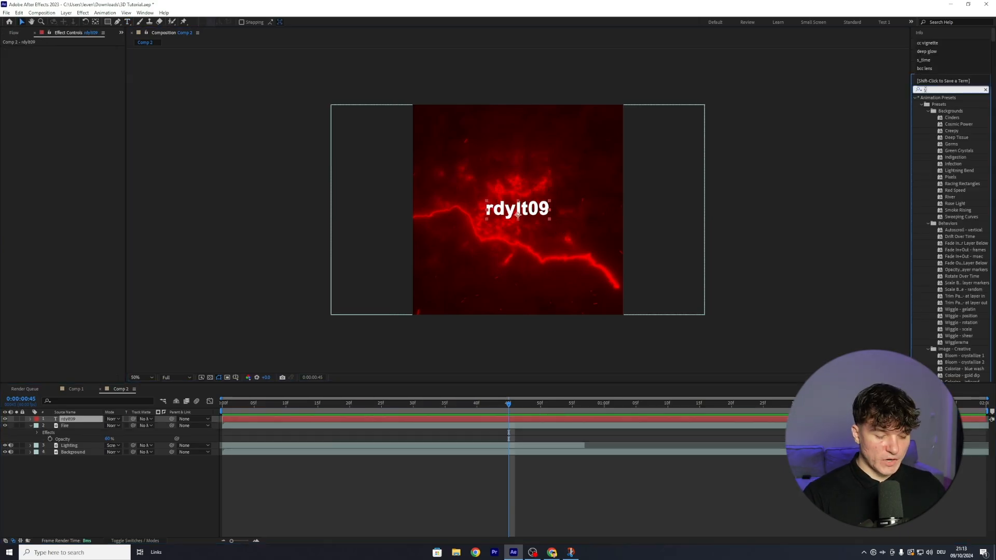
text(element)
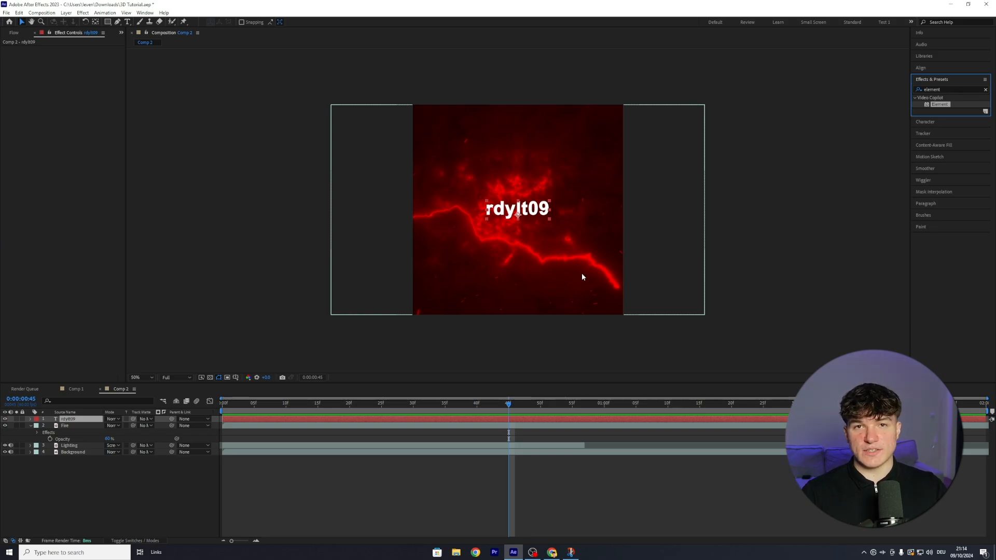
click(66, 12)
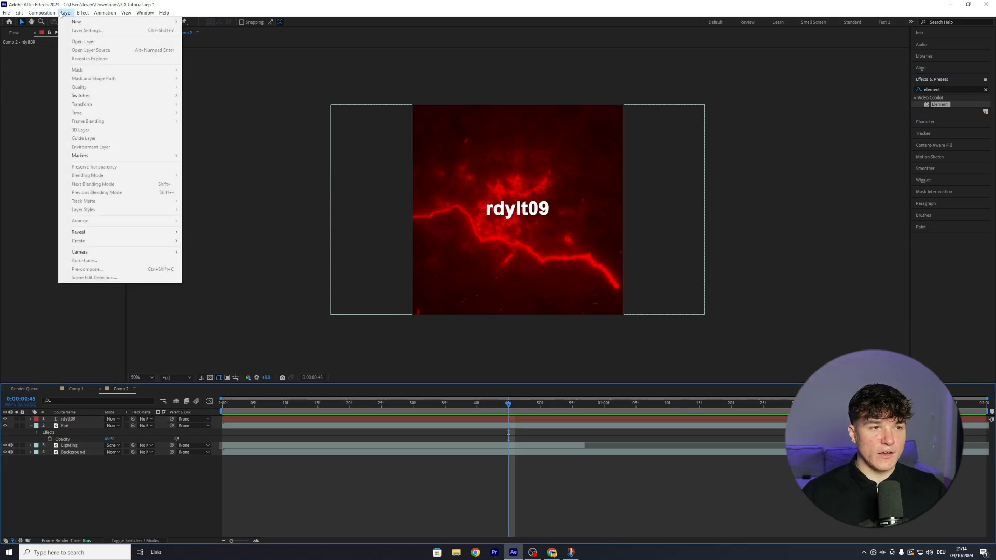
Create a new solid with Element and set Custom Text Path Layer 1 to rdylt09
click(76, 21)
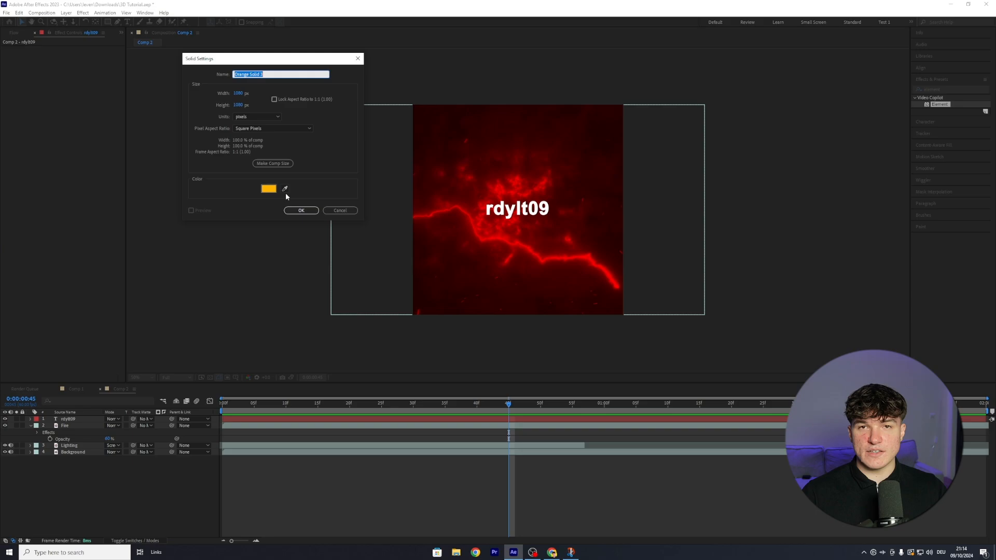
click(301, 210)
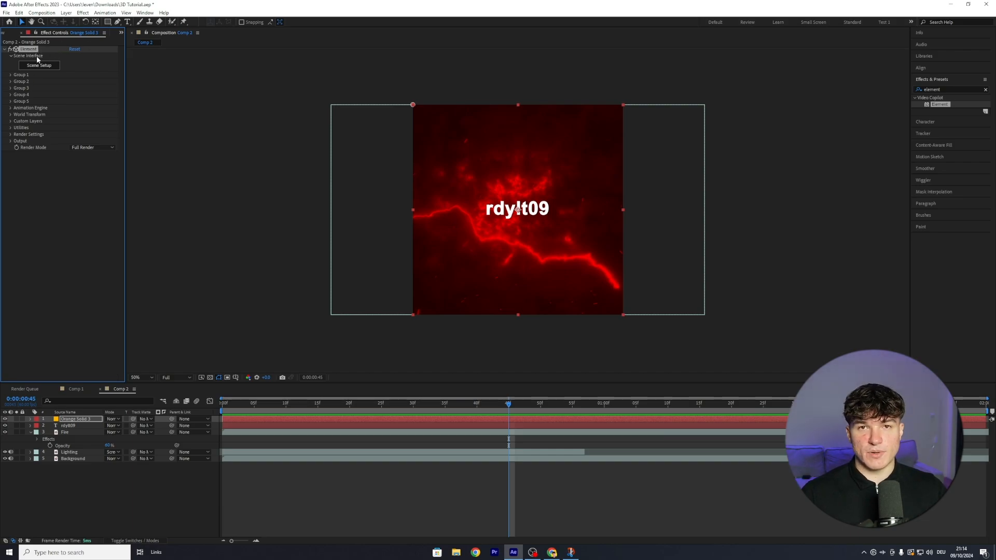
click(11, 122)
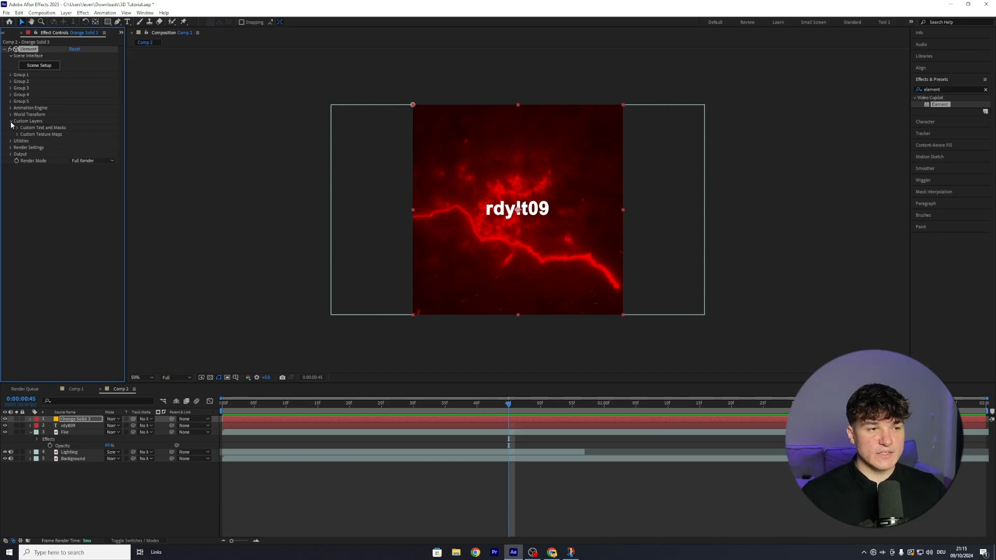
click(15, 127)
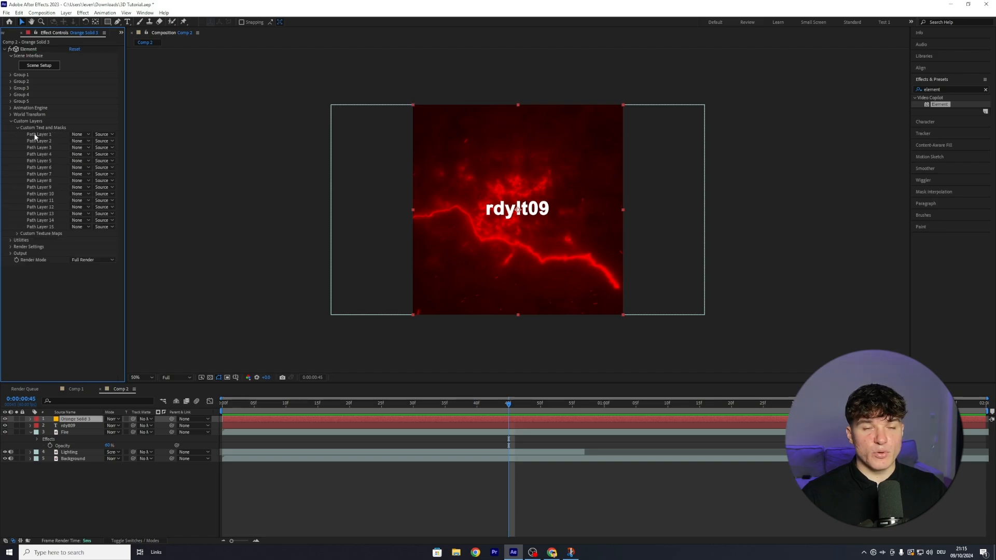
click(78, 133)
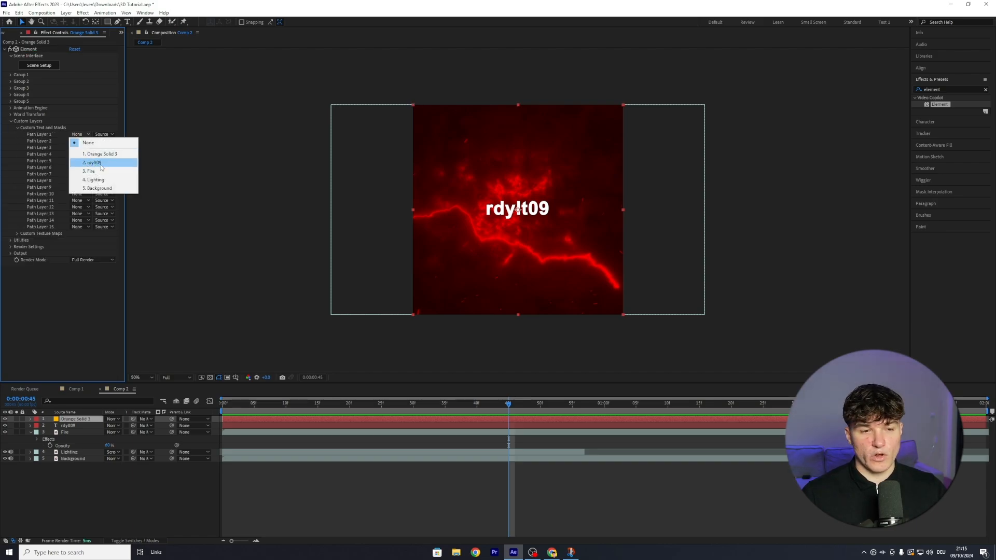
click(94, 162)
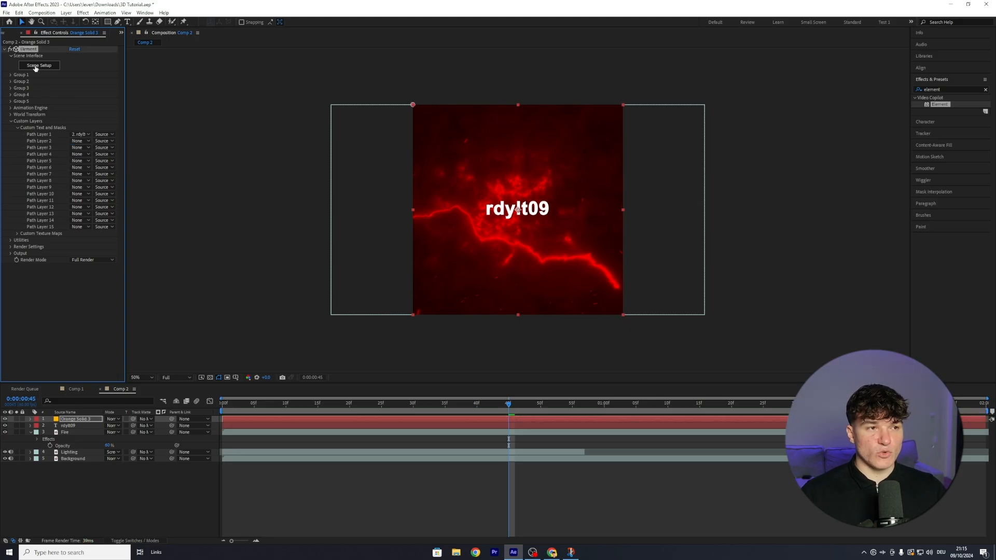
Extrude the rdylt09 text and apply the metal_flake_painted_blue material preset
click(38, 65)
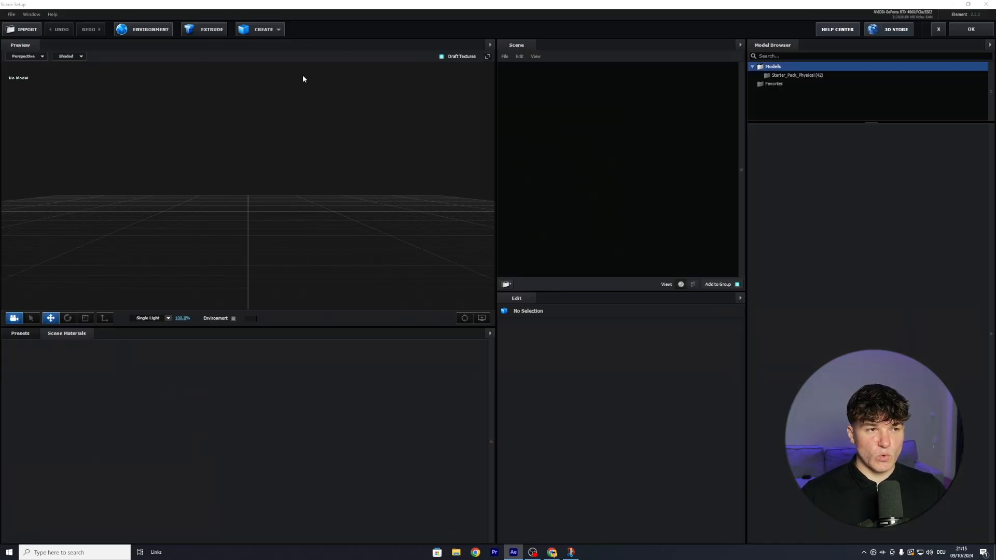
mouse_move(213, 51)
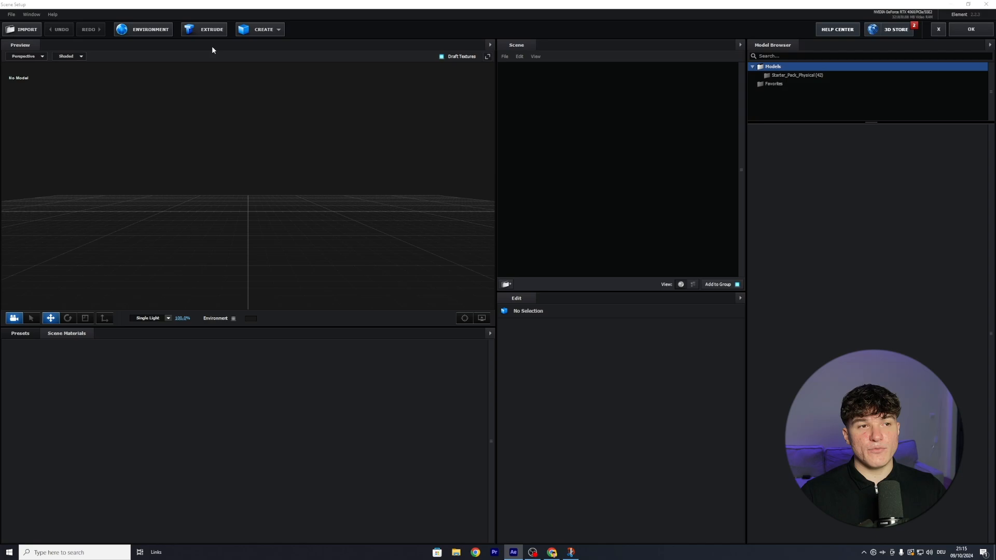
click(211, 29)
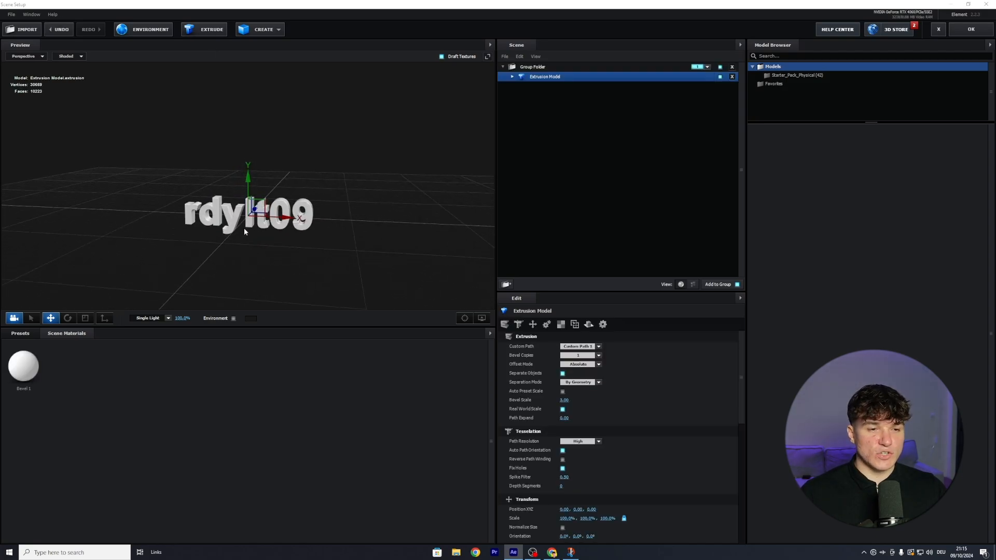
click(68, 317)
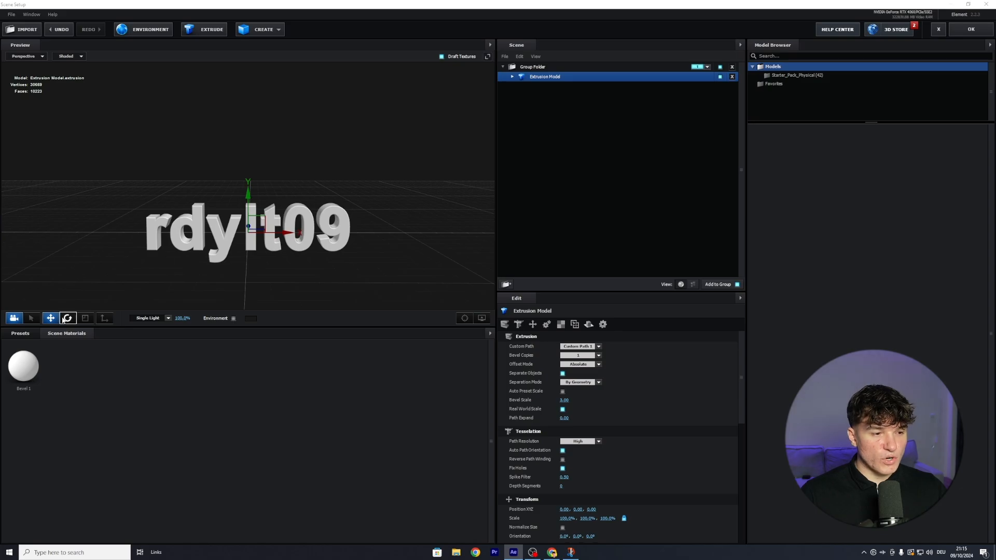
click(19, 333)
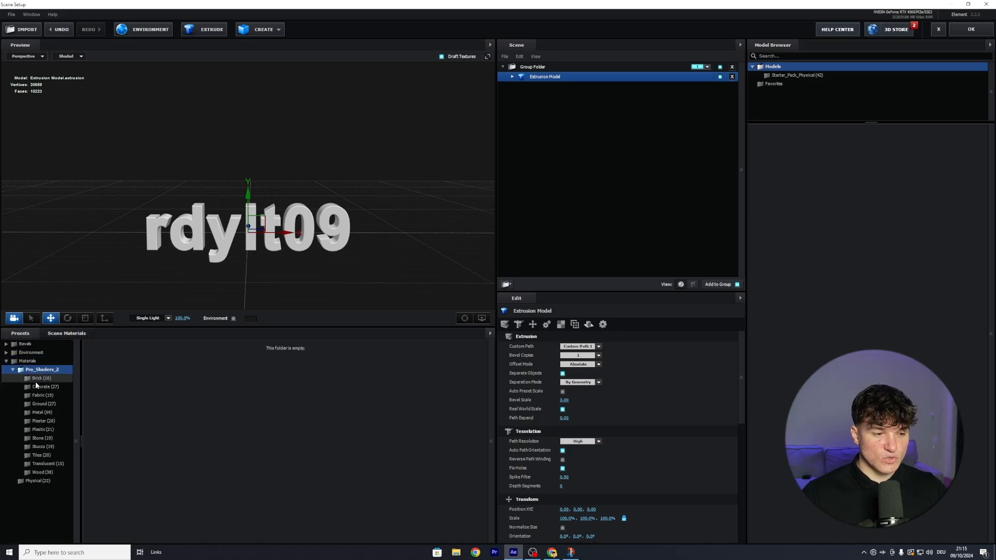
click(41, 412)
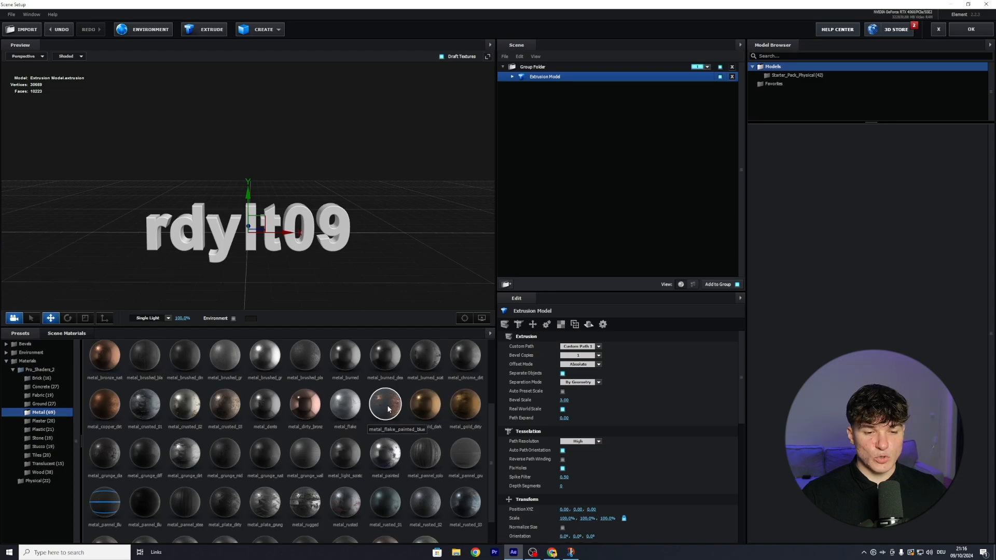
double_click(386, 403)
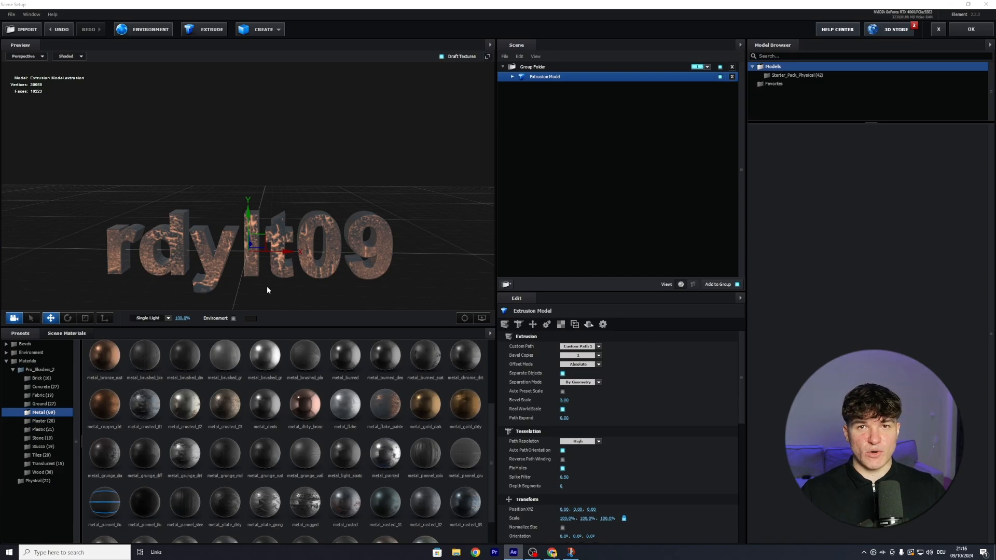
Set the material's diffuse to dark red and reflectivity to bright red, then confirm
click(511, 76)
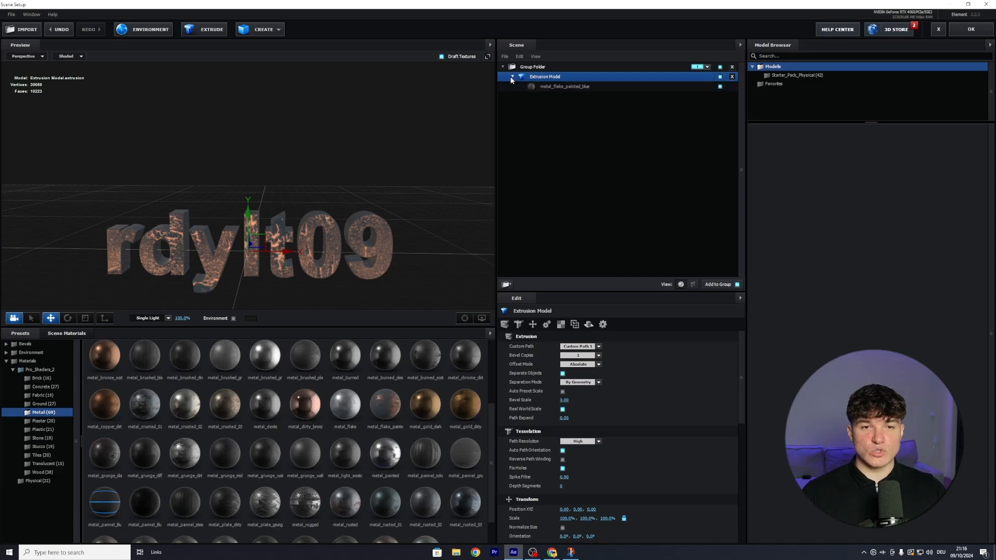
click(563, 85)
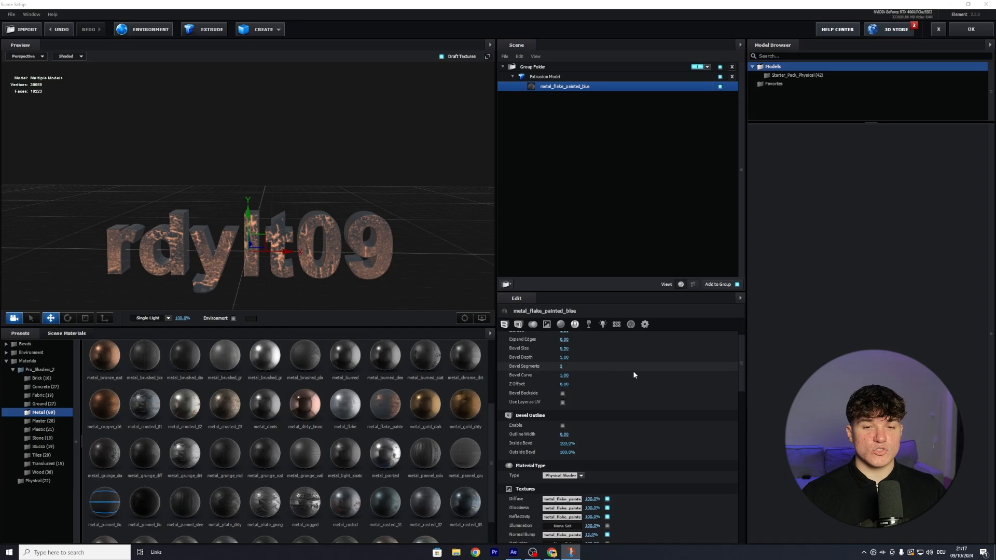
scroll(down, 3)
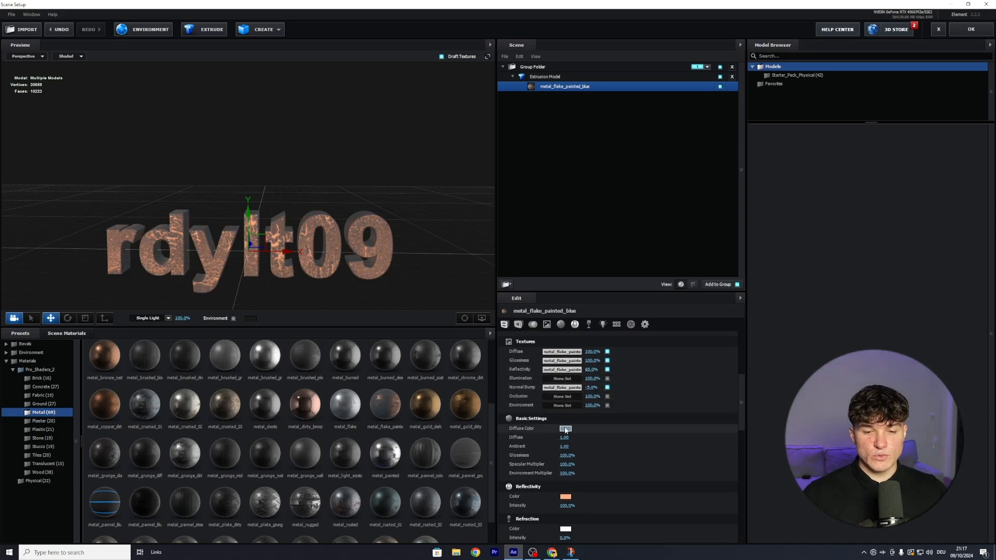
click(565, 428)
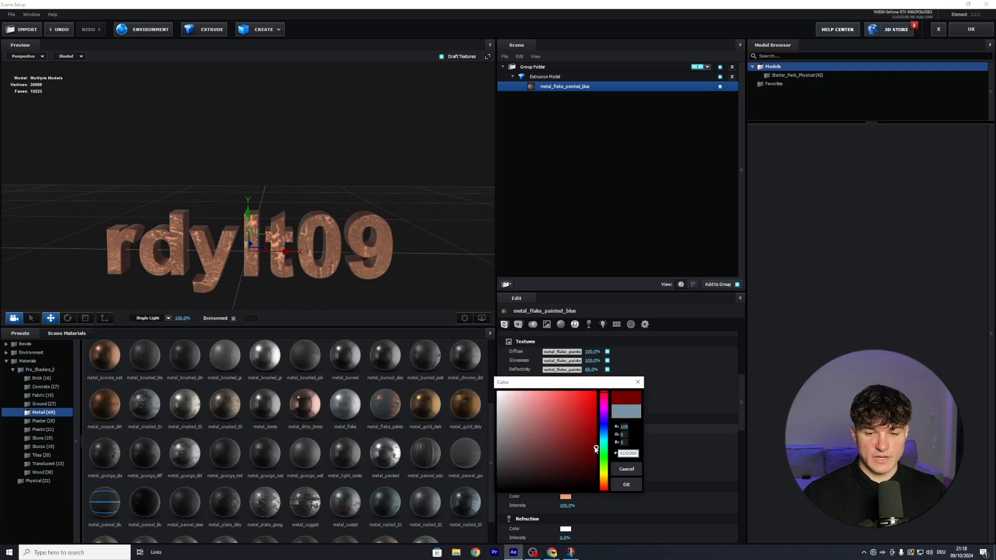
click(626, 484)
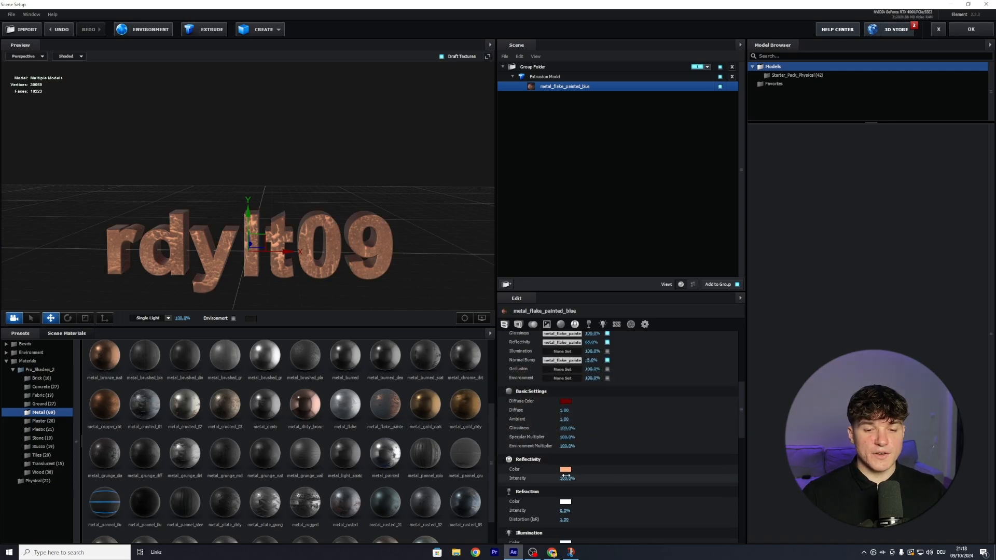
click(565, 401)
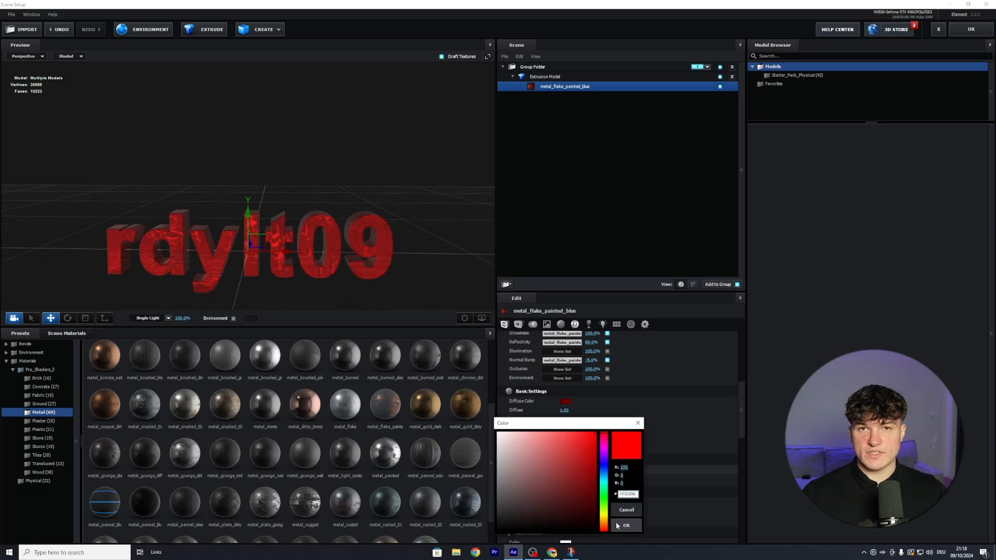
click(625, 525)
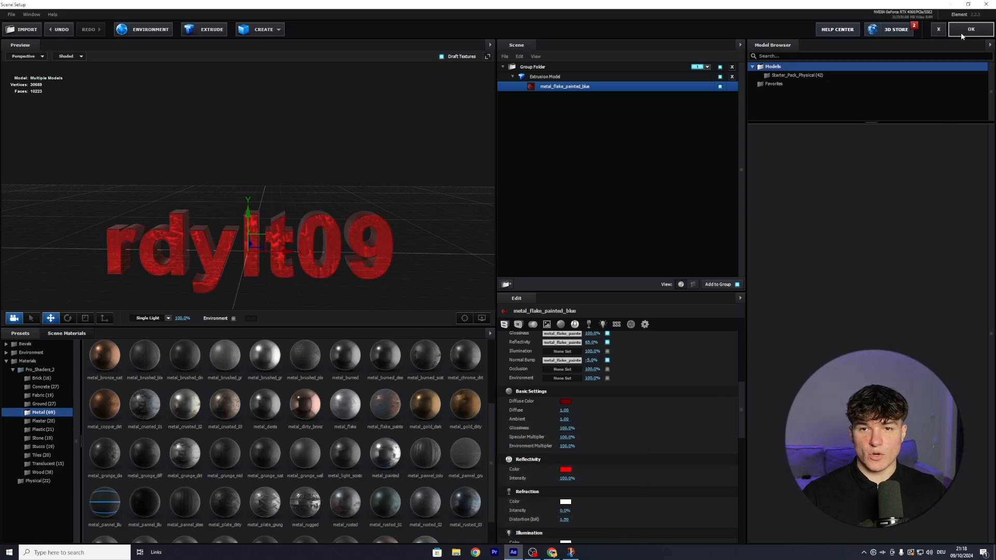
click(970, 29)
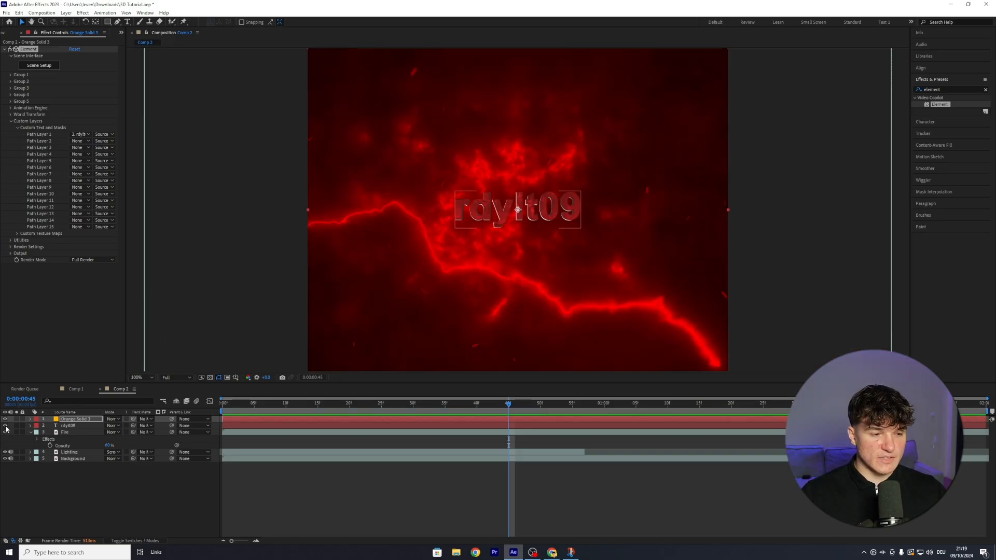
Turn off visibility of the flat rdylt09 text layer
click(318, 404)
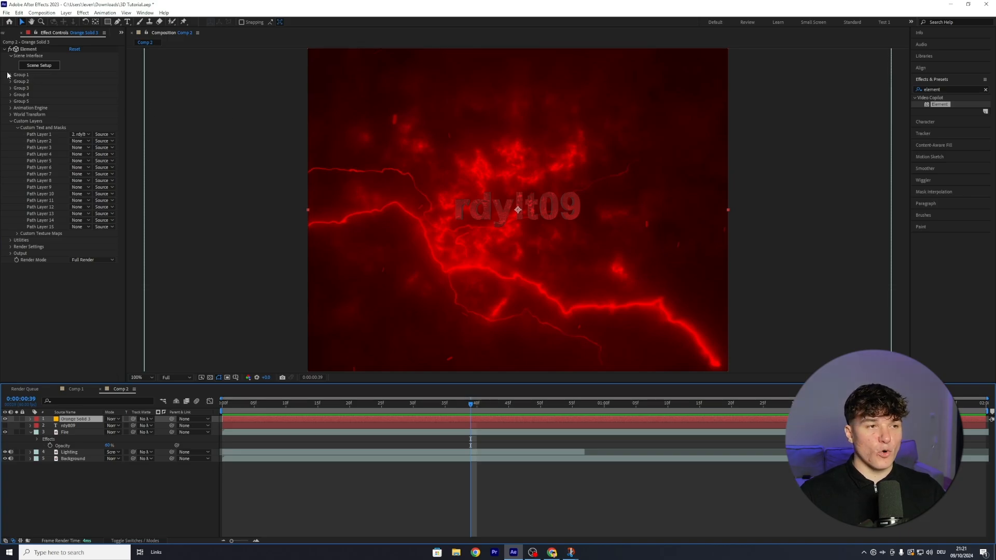
Keyframe Group 1's Particle Size, Rotation and Scatter Y at different times
click(5, 74)
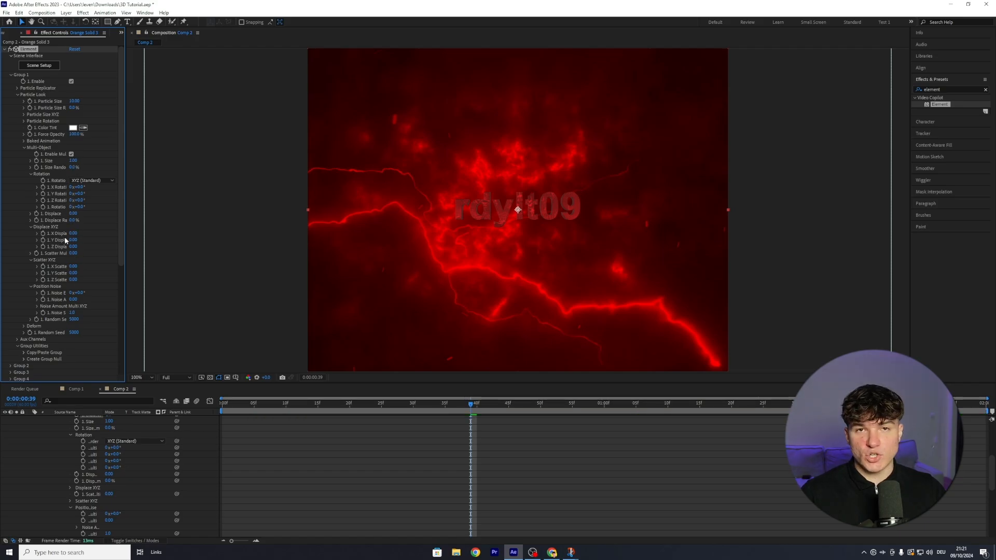
mouse_move(65, 274)
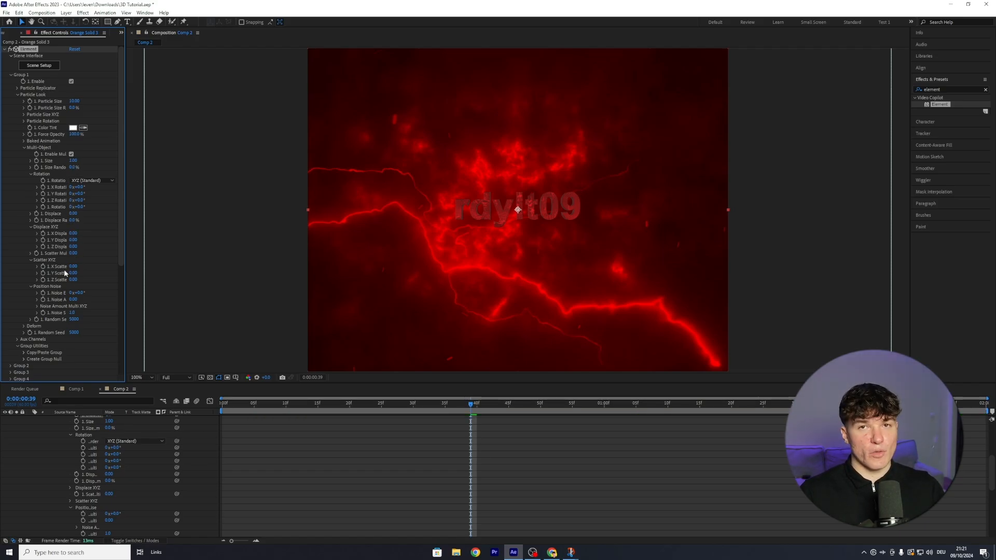
click(476, 404)
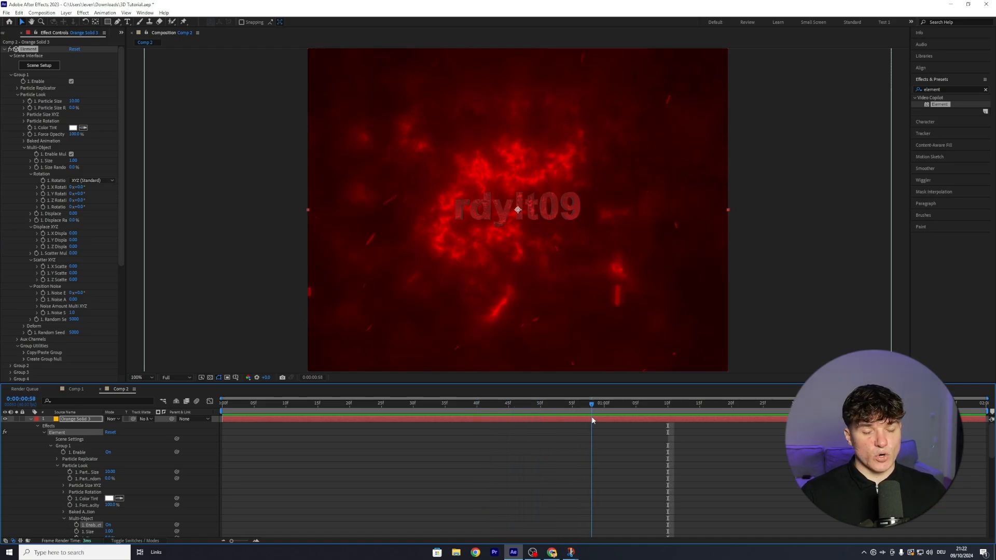
click(667, 404)
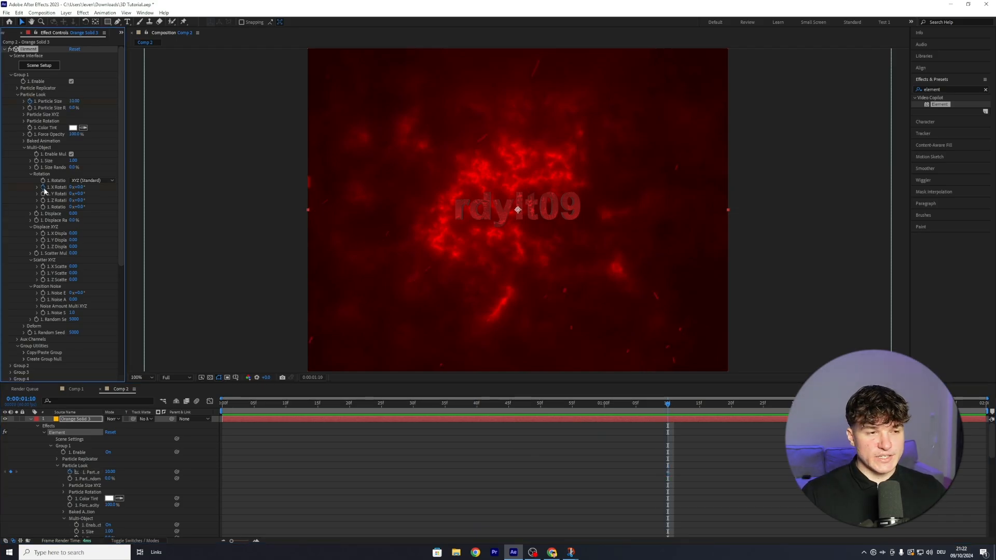
mouse_move(42, 212)
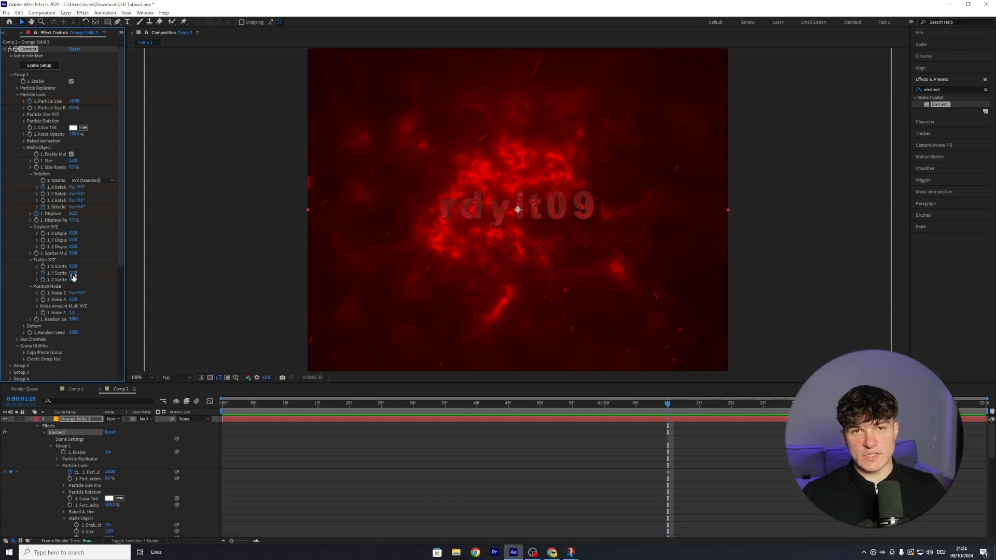
click(386, 404)
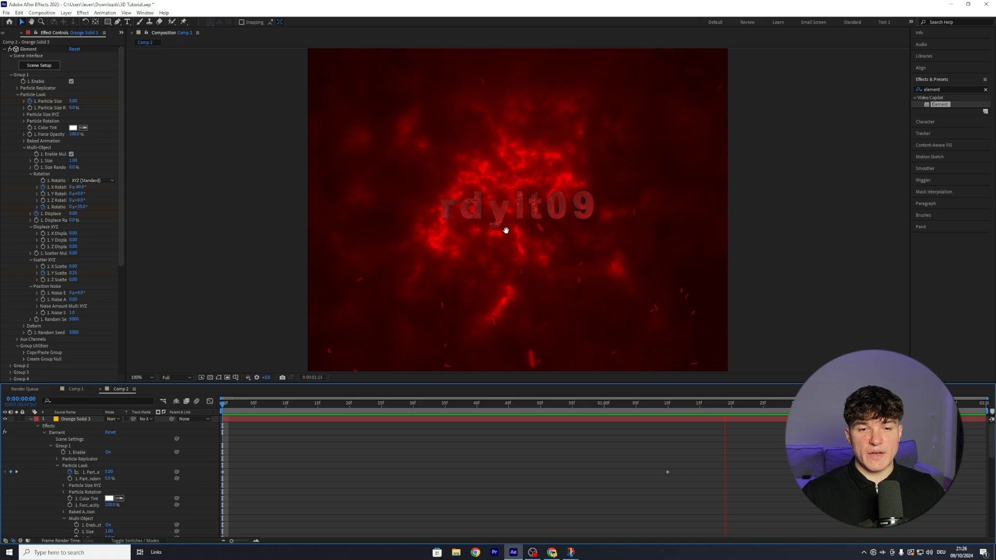
click(381, 402)
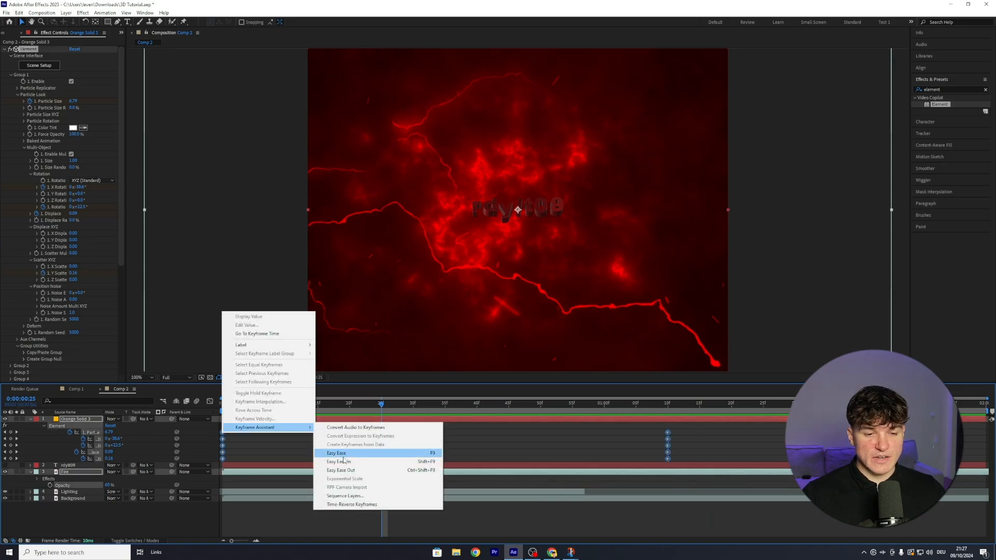
Apply Easy Ease to the Element keyframes and return from the Graph Editor to layer bars
click(336, 453)
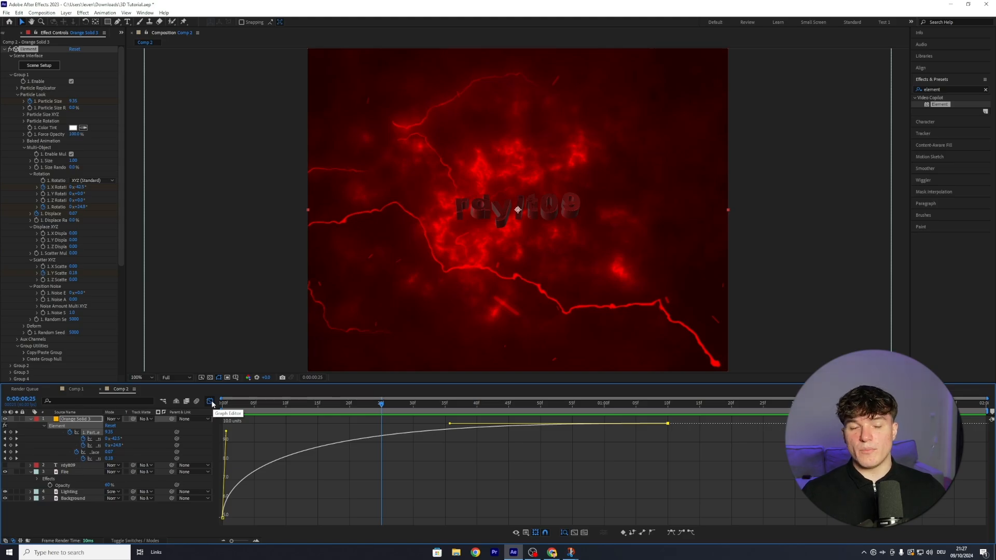
click(210, 400)
text(bevel alpha)
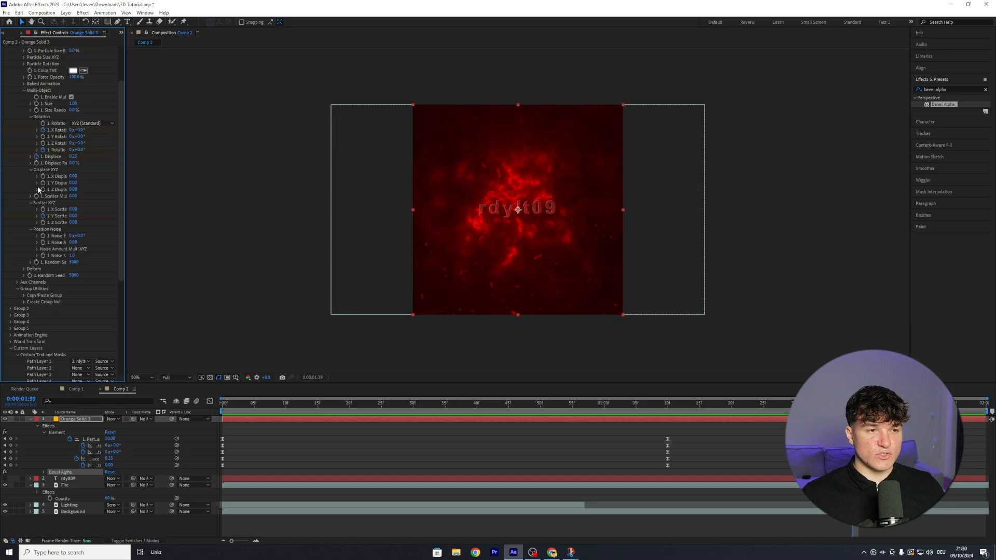
Collapse the Element effect settings and apply Deep Glow to the text layer
click(4, 50)
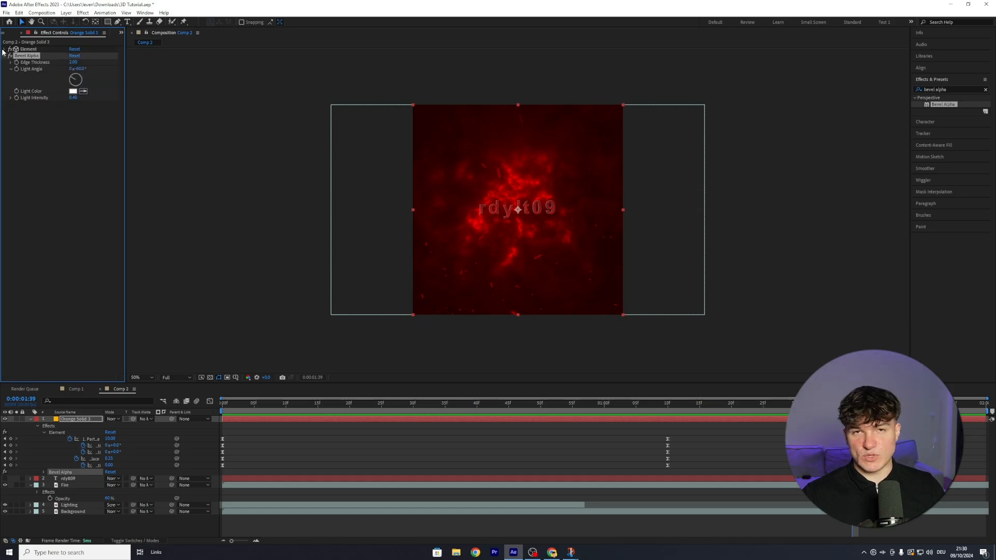
text(deep glow)
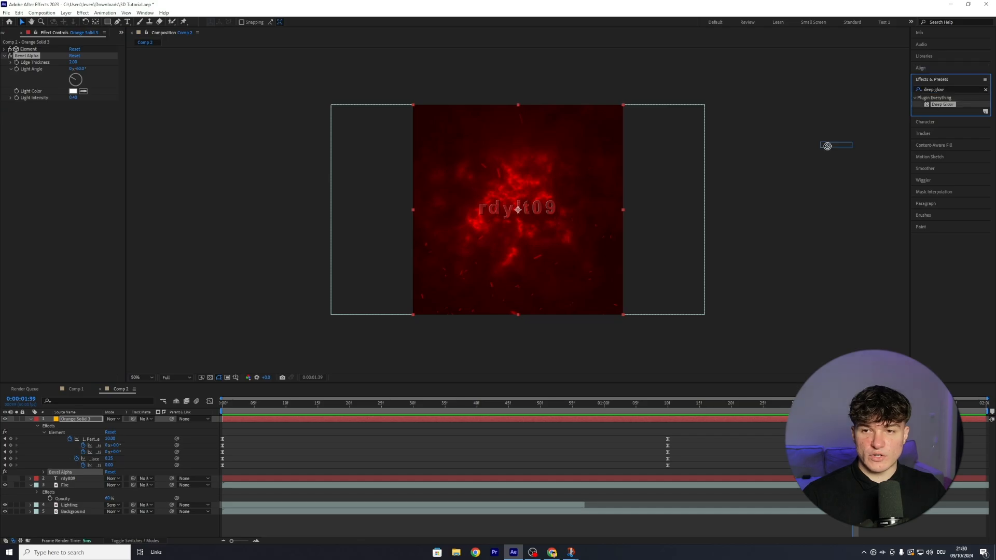
double_click(942, 104)
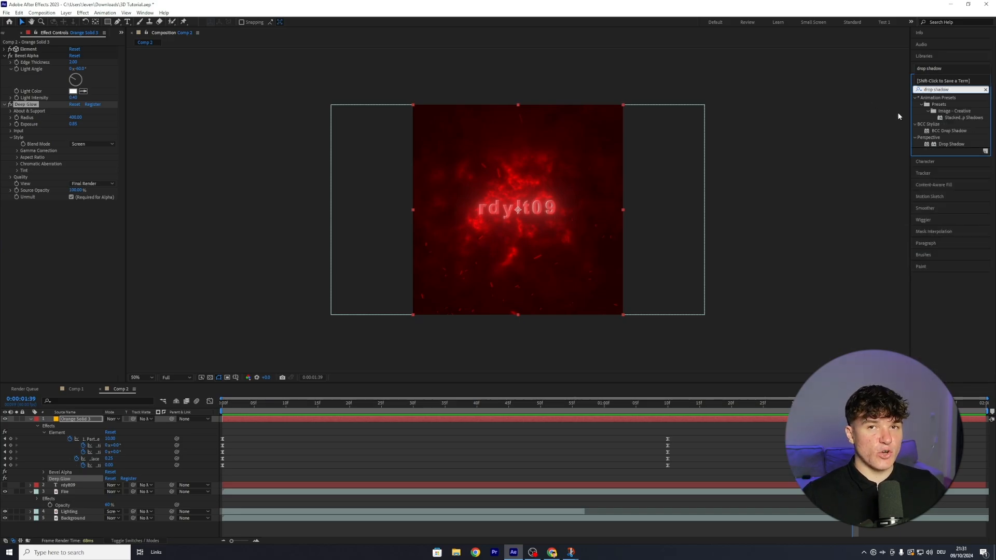
Add a second Drop Shadow to the text and colour it red
click(951, 144)
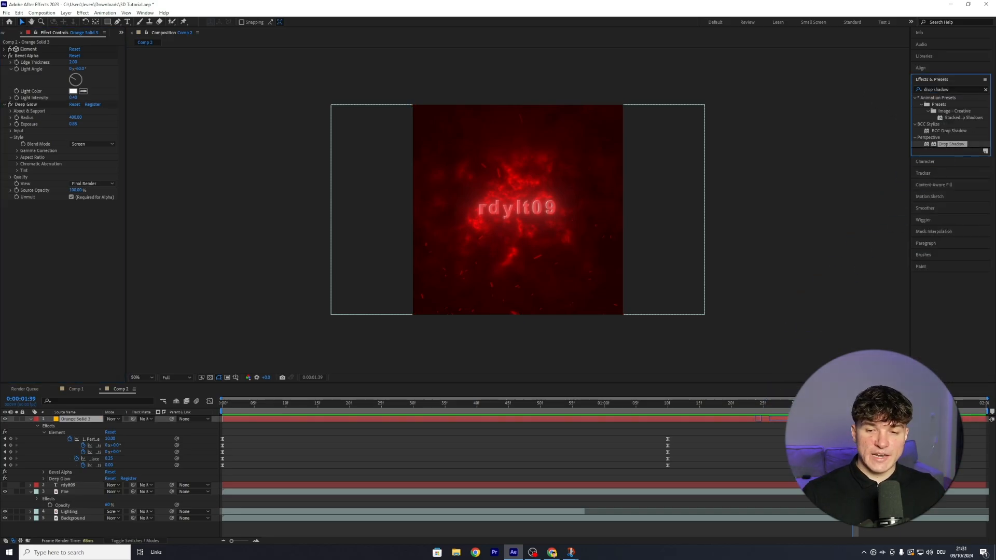
double_click(951, 143)
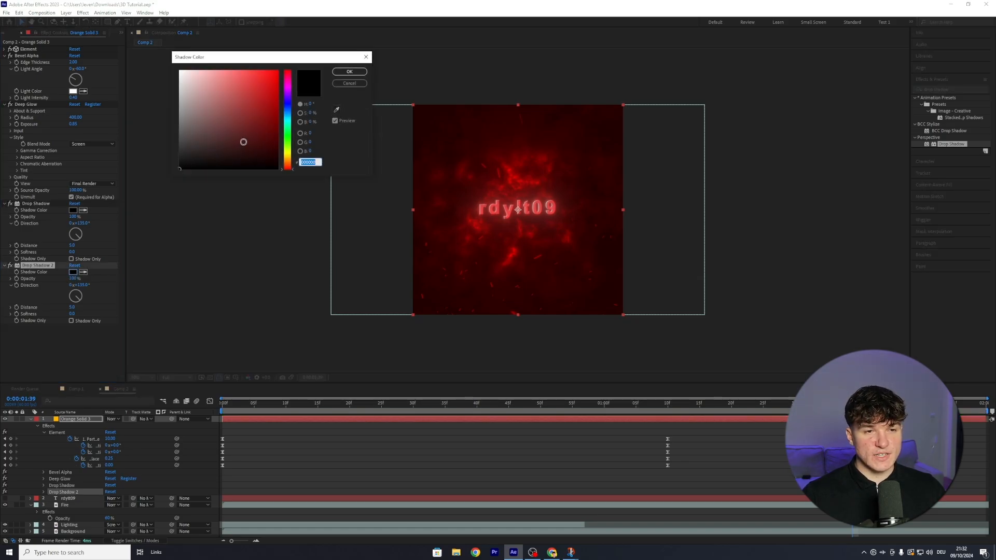
click(348, 71)
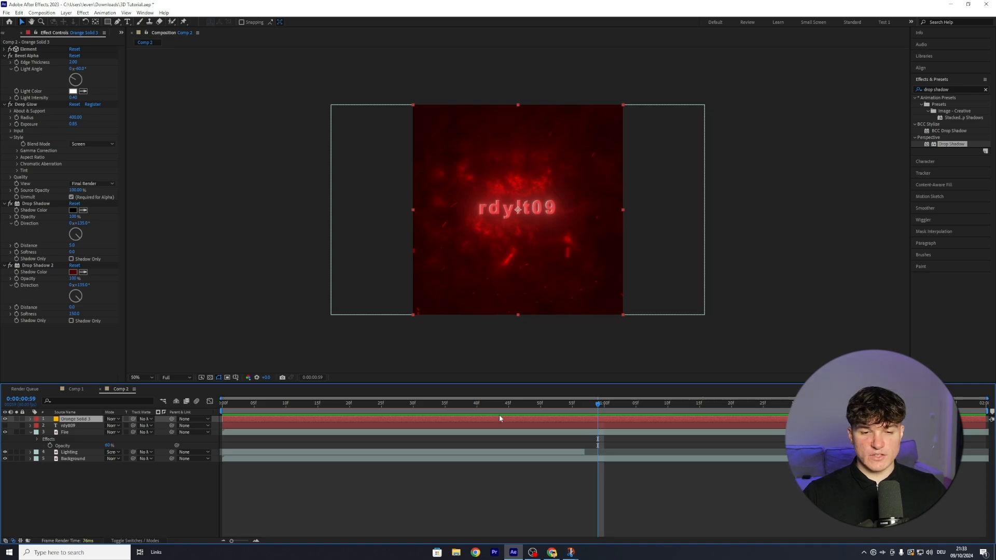
Reveal the Element solid's Scale and set it to 149%
key(s)
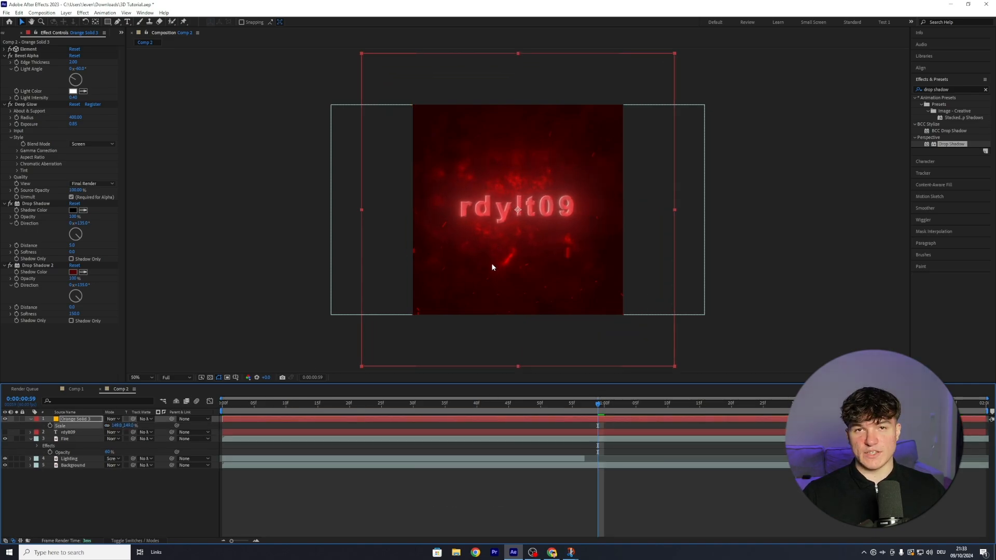
click(66, 12)
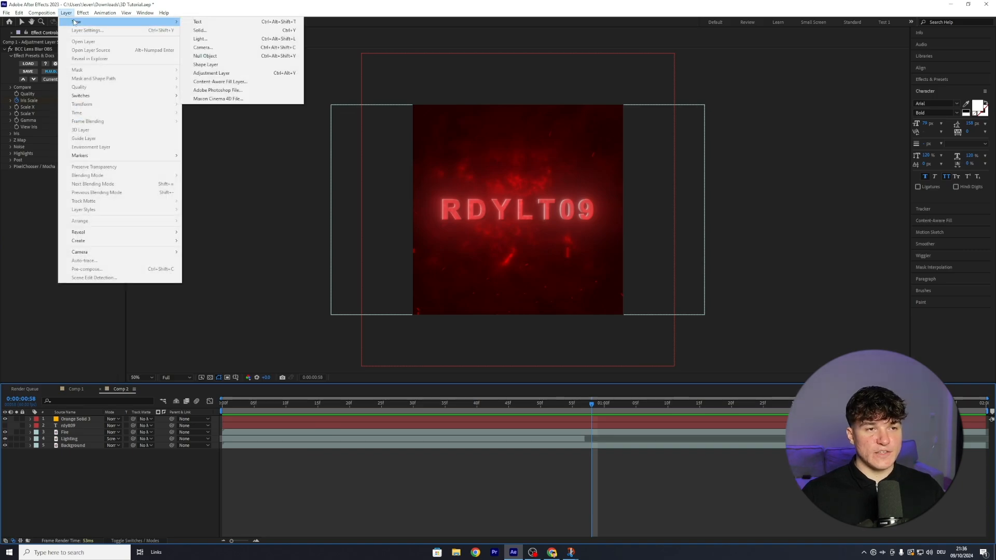
Add an adjustment layer with S_Shake, enable motion blur, and move to one second
click(211, 72)
text(s_shake)
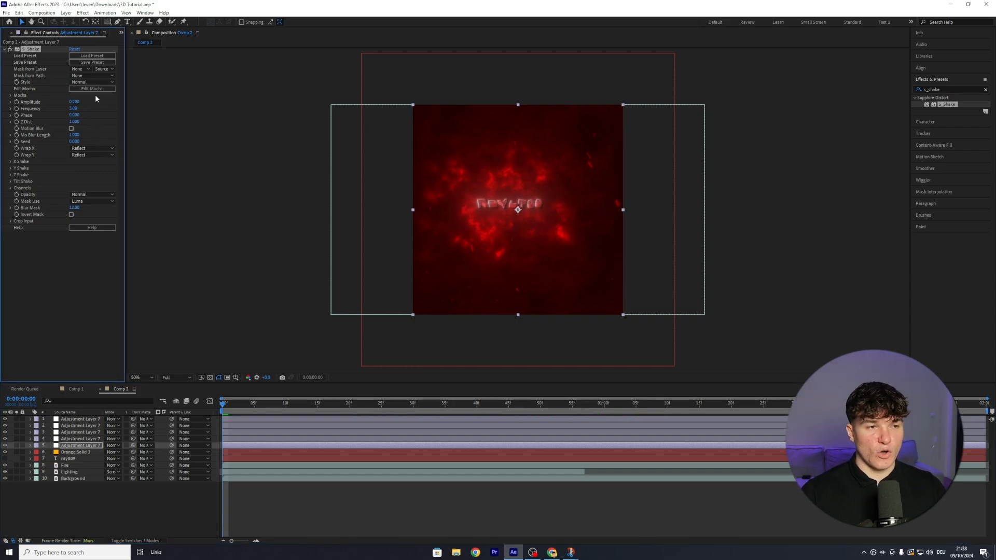
click(71, 128)
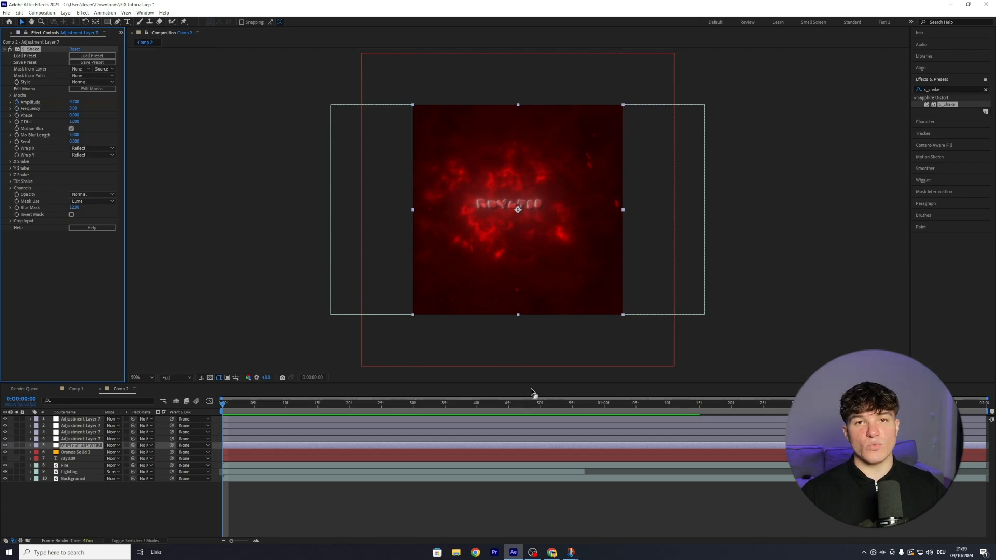
click(597, 402)
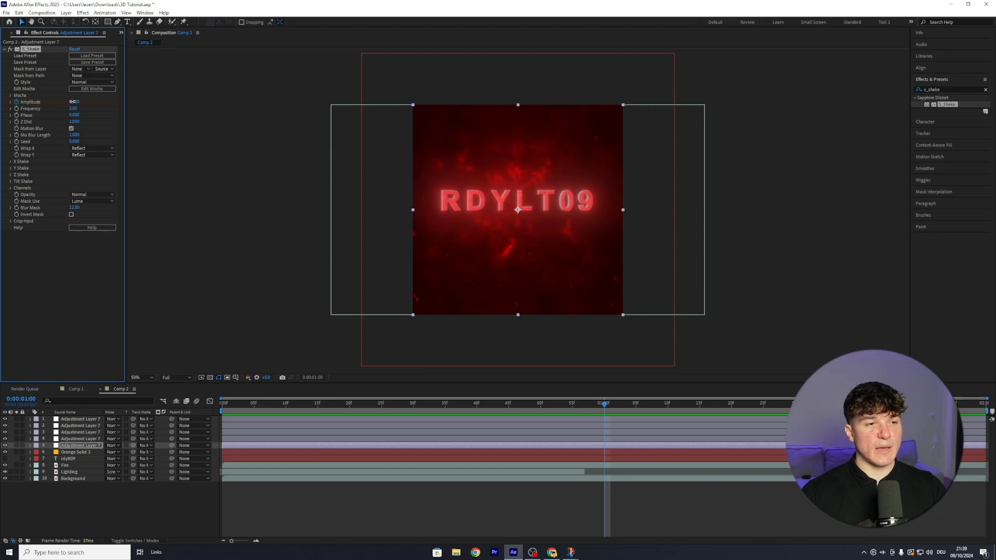
Ease the S_Shake Amplitude keyframes settling to 0, then search for Warp
key(u)
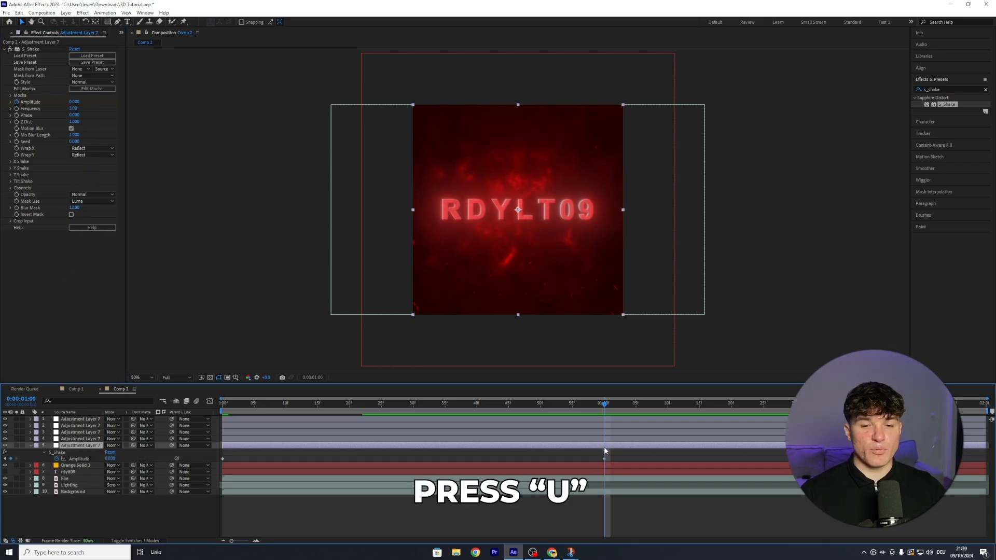
right_click(222, 459)
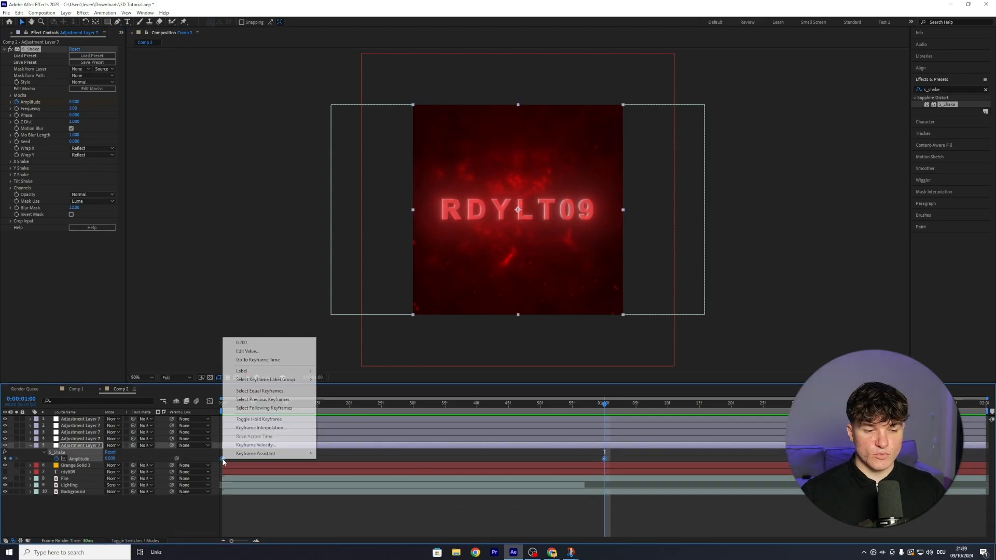
click(255, 453)
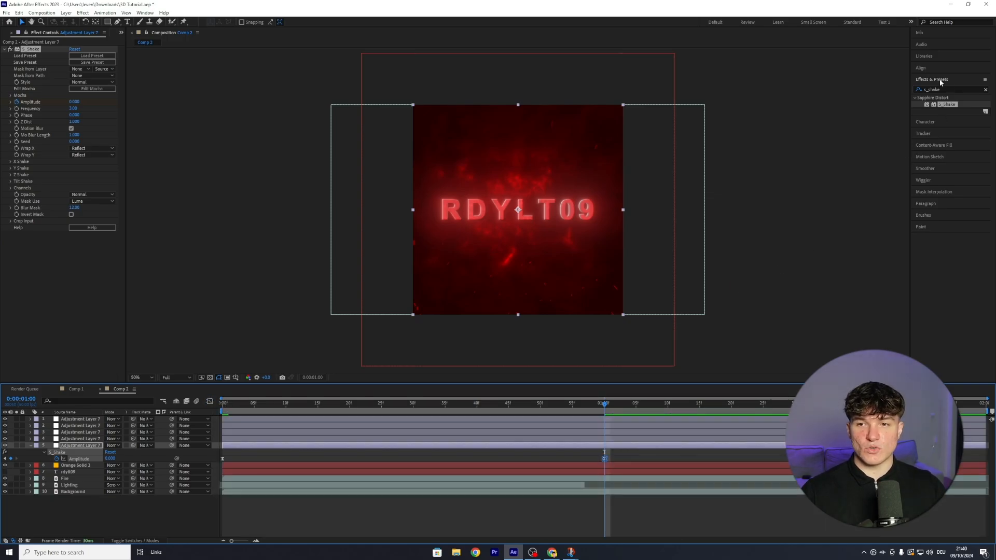
text(warp)
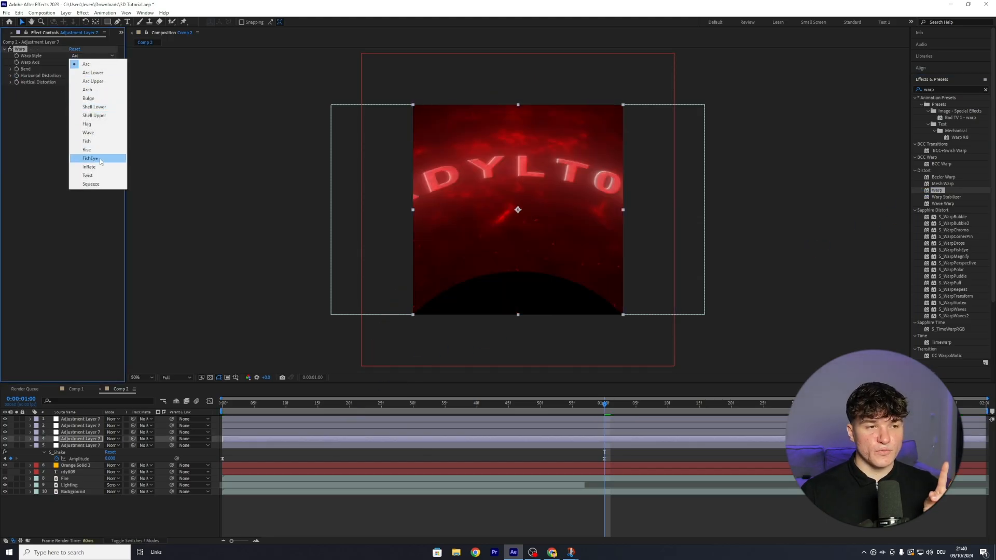
Add a Fisheye Warp with eased Bend keyframes and a Twist Warp on another adjustment layer
click(89, 158)
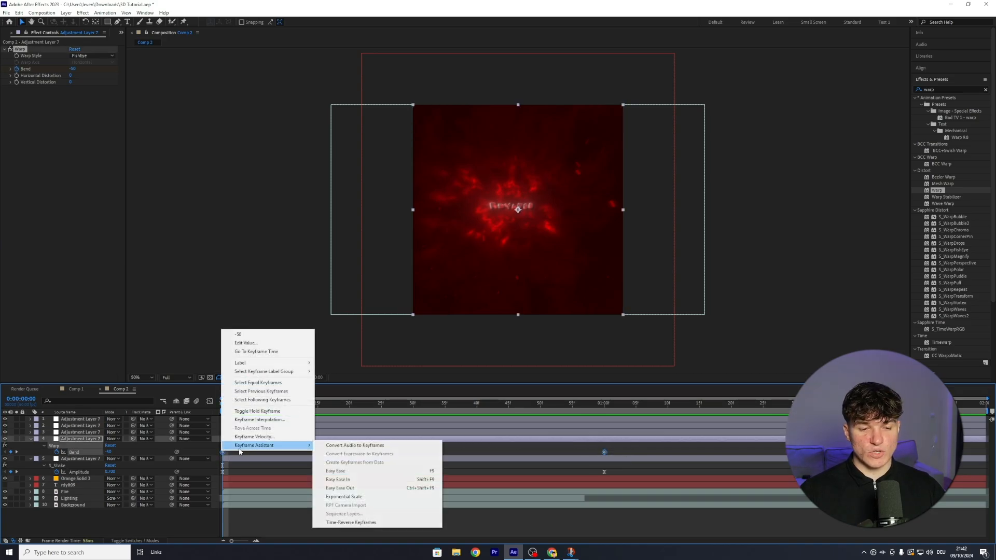
click(334, 470)
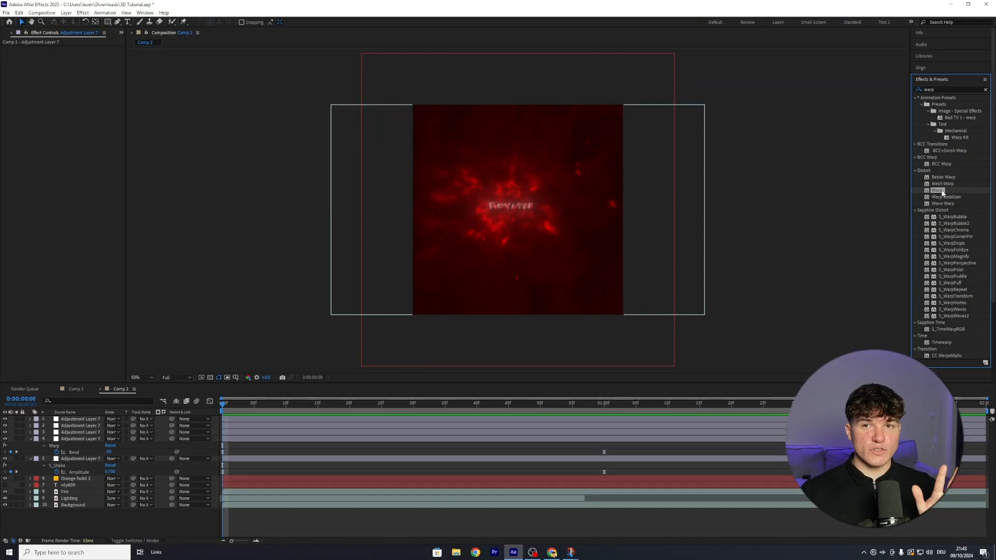
double_click(936, 189)
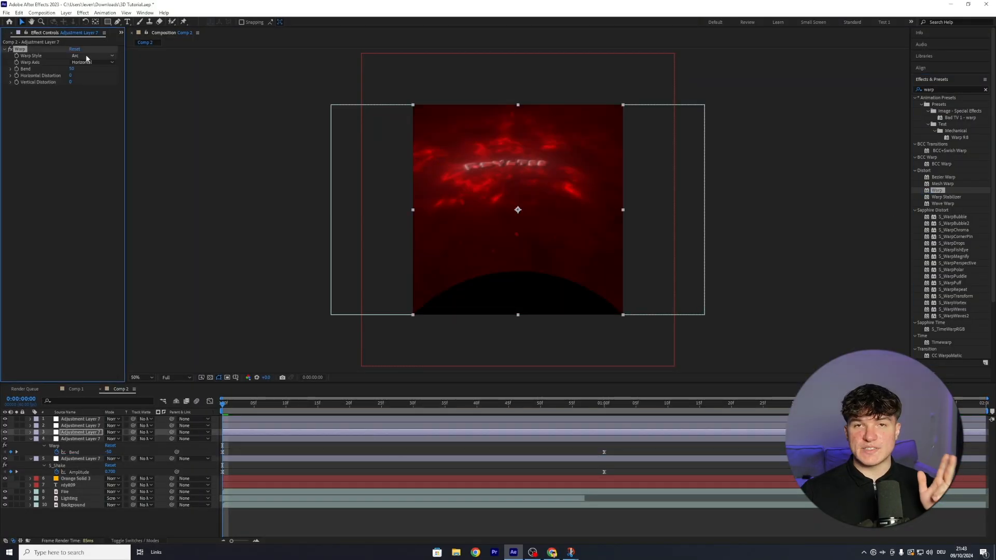
click(92, 56)
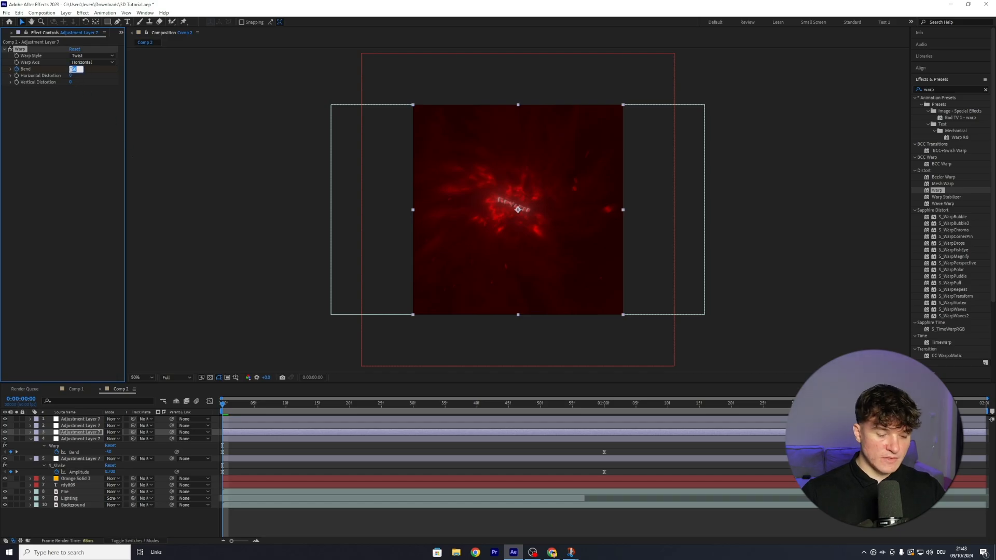
click(603, 402)
text(bcc ripple)
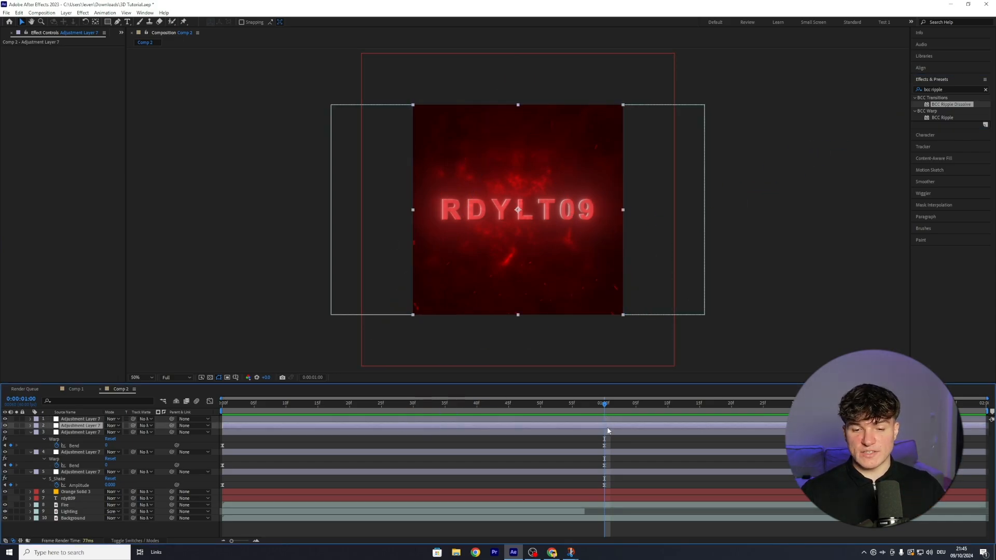
Apply BCC Ripple Dissolve and set its Light Color to red FF5454
double_click(951, 104)
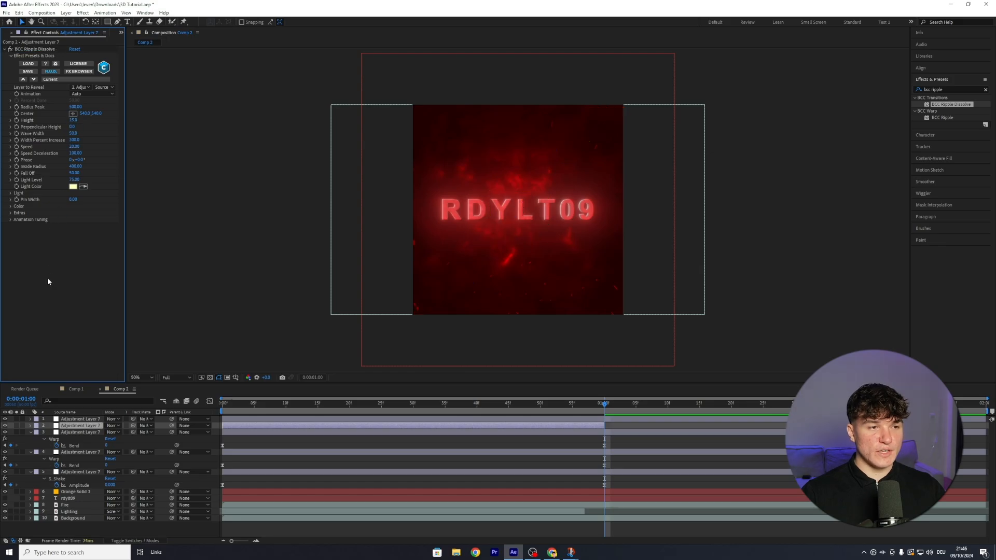
click(73, 186)
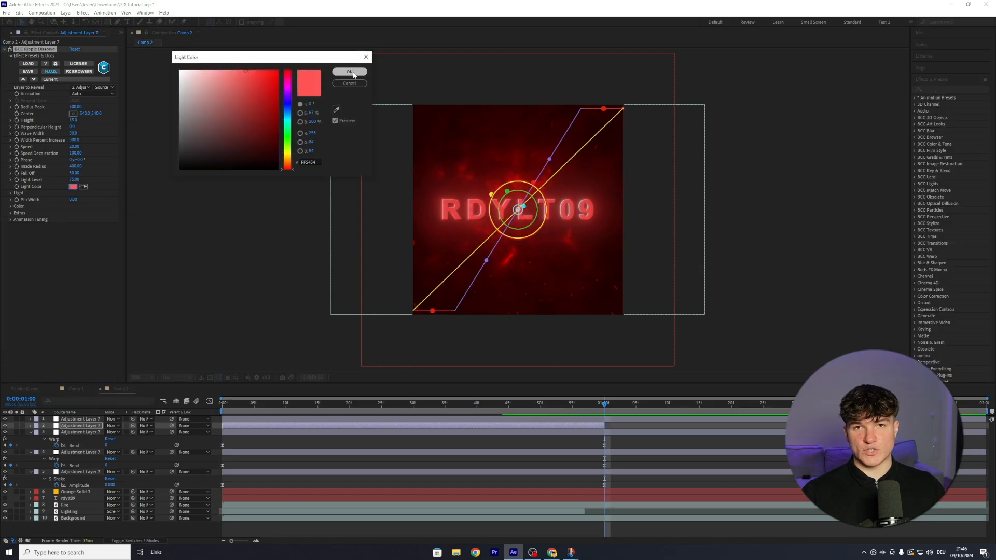
click(348, 72)
text(bcc lens blur obs)
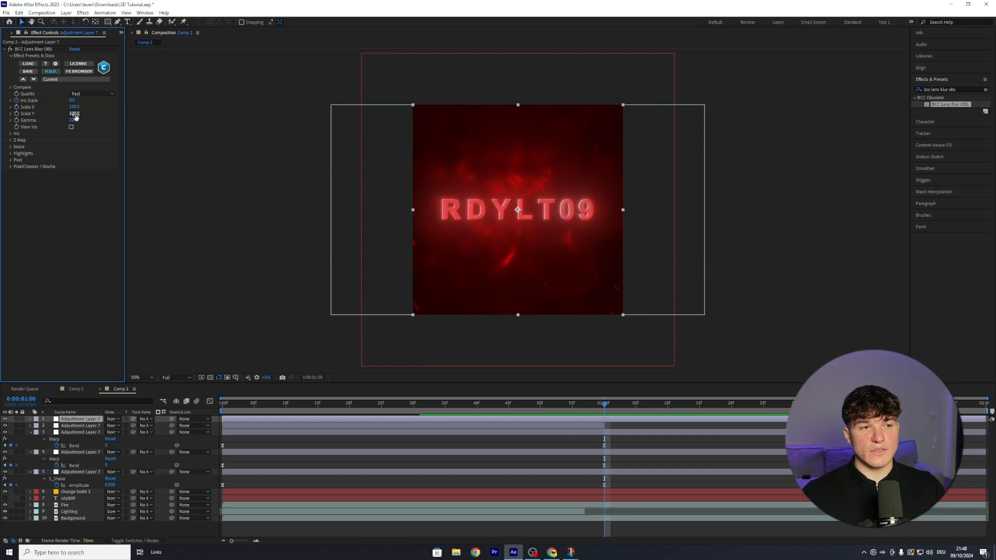
Set BCC Lens Blur OBS scale and gamma values and show its keyframed properties
double_click(75, 120)
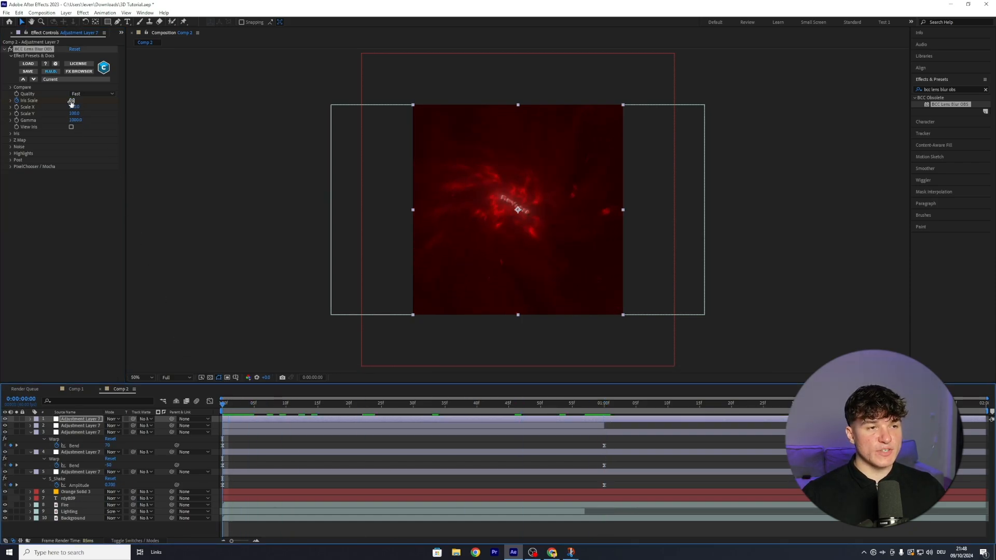
key(u)
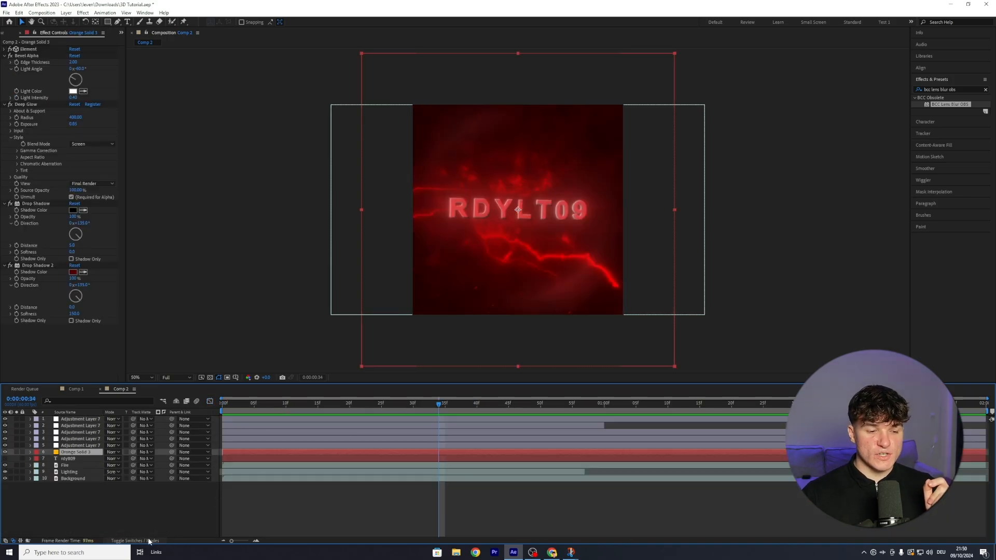
Show the switch columns and list the Element solid's animated properties with U
click(127, 540)
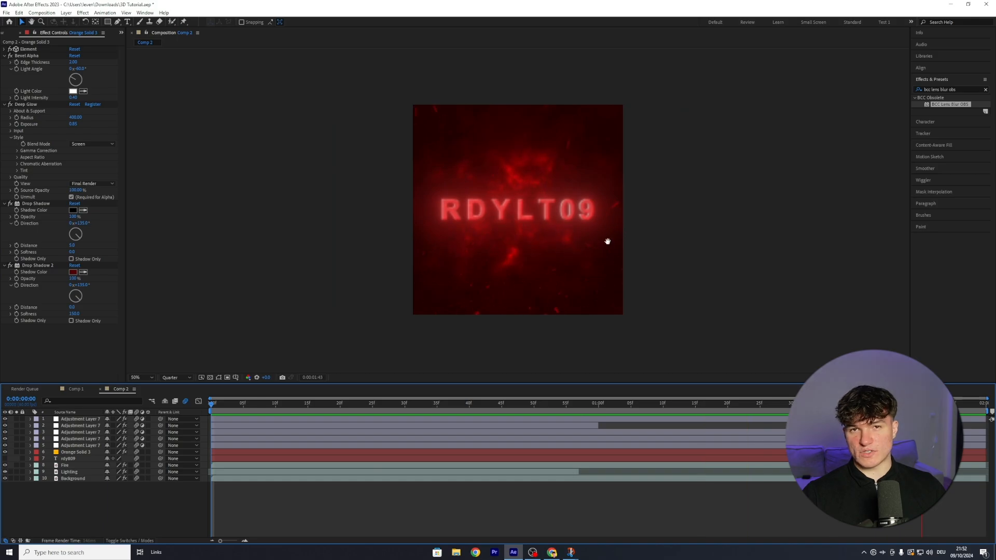
key(u)
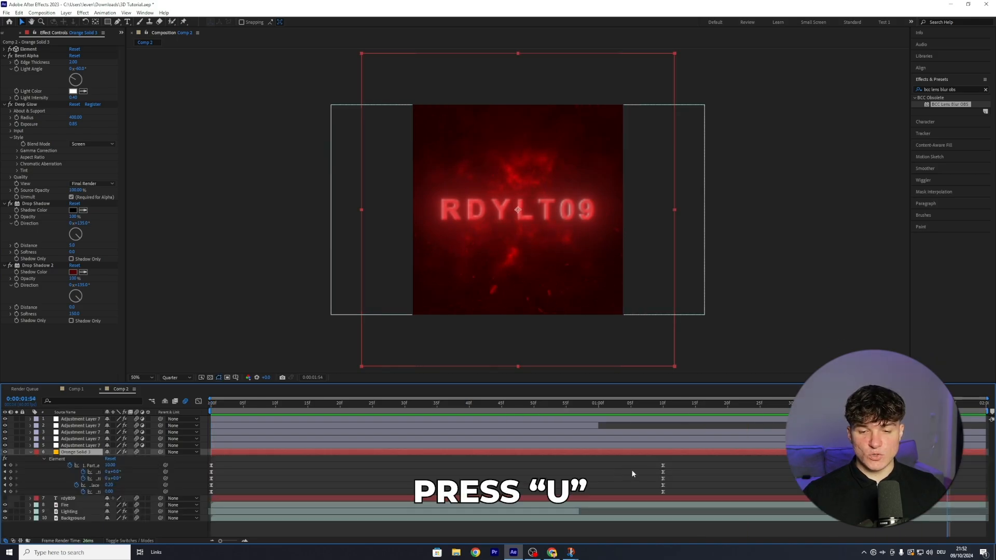
key(u)
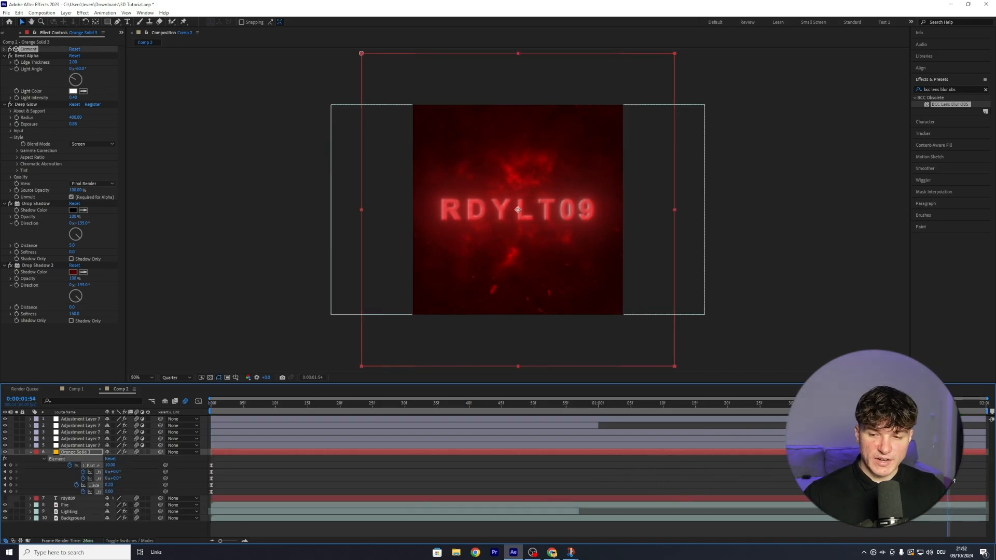